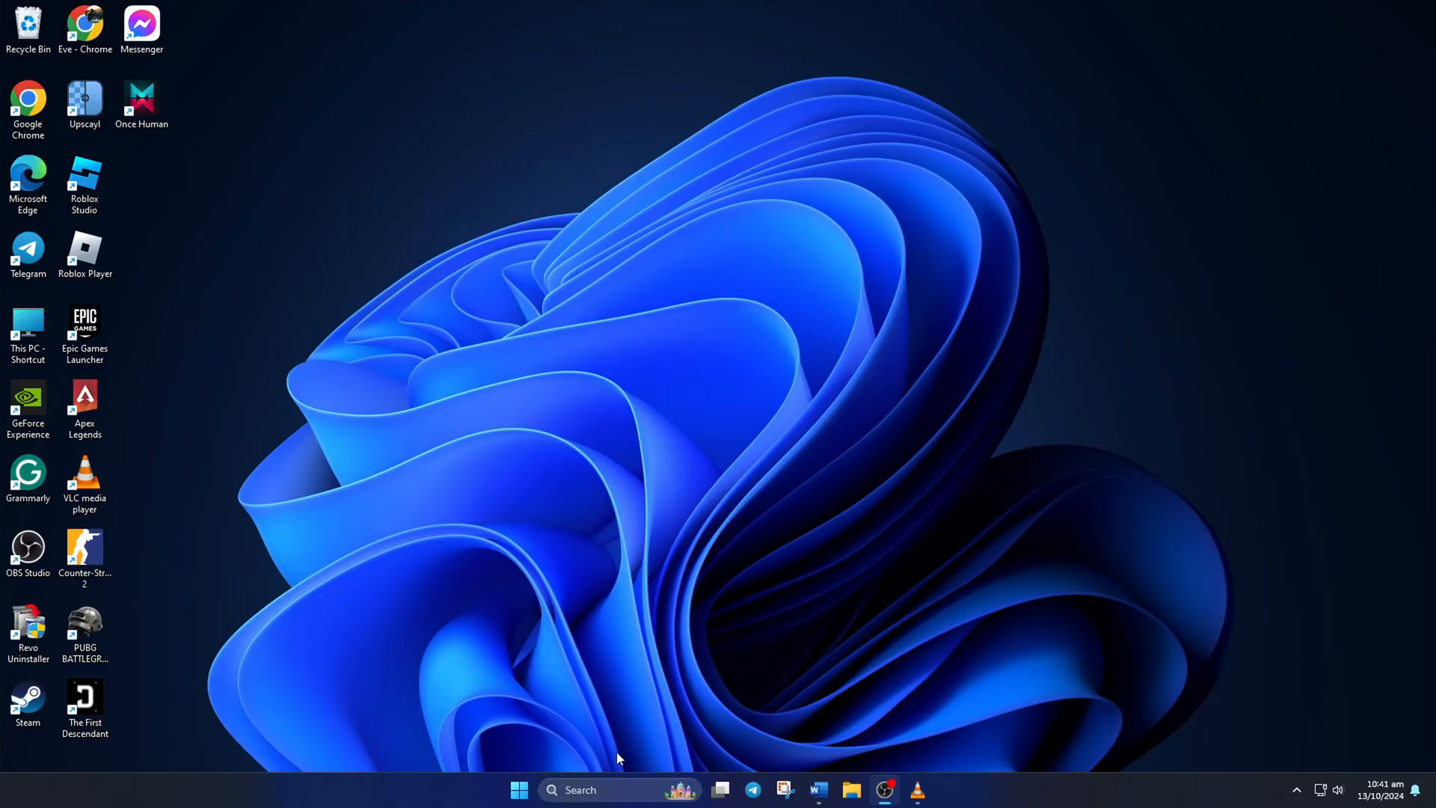
# Step: Launch Command Prompt as administrator from Search (cmd), approving the UAC prompt
pyautogui.click(611, 789)
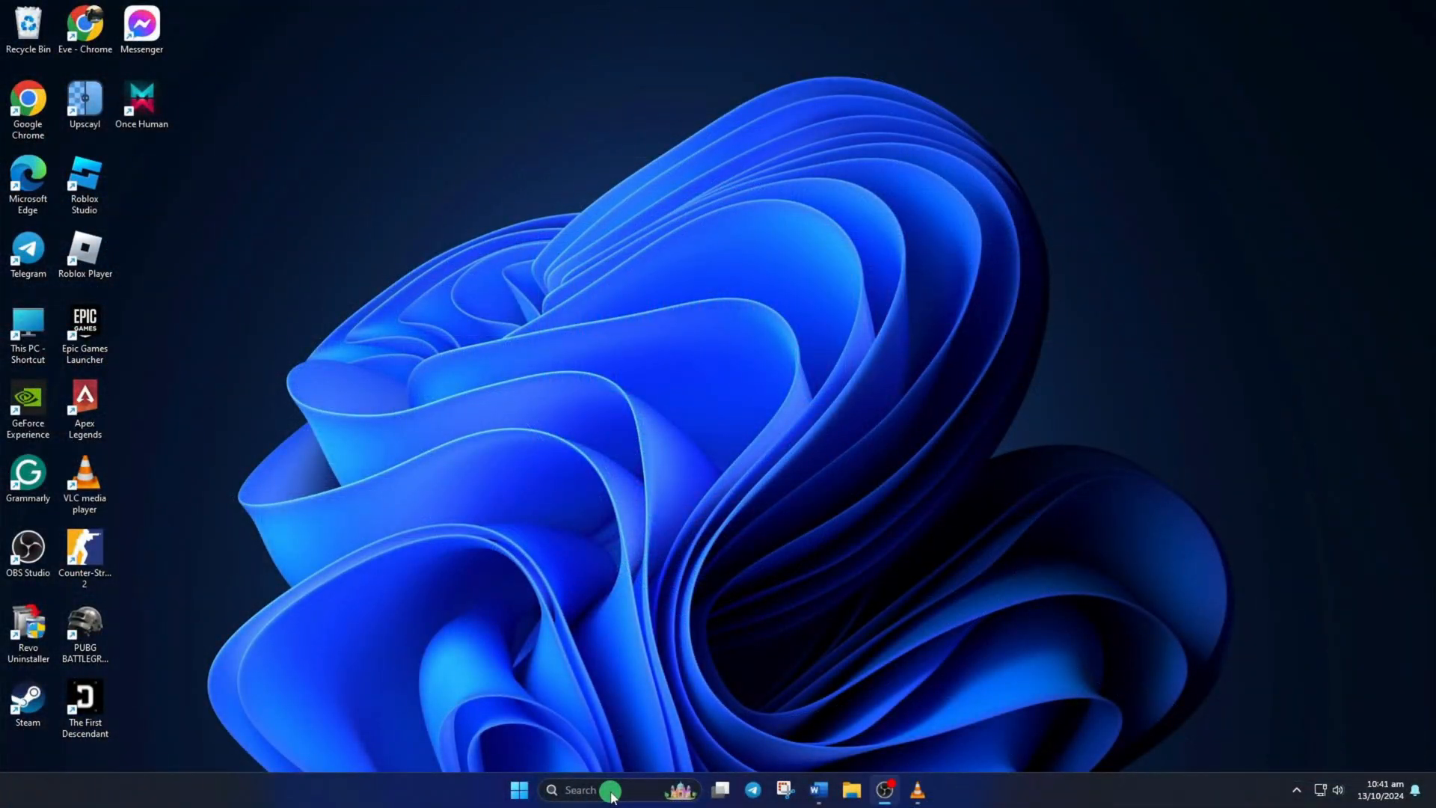
pyautogui.click(579, 790)
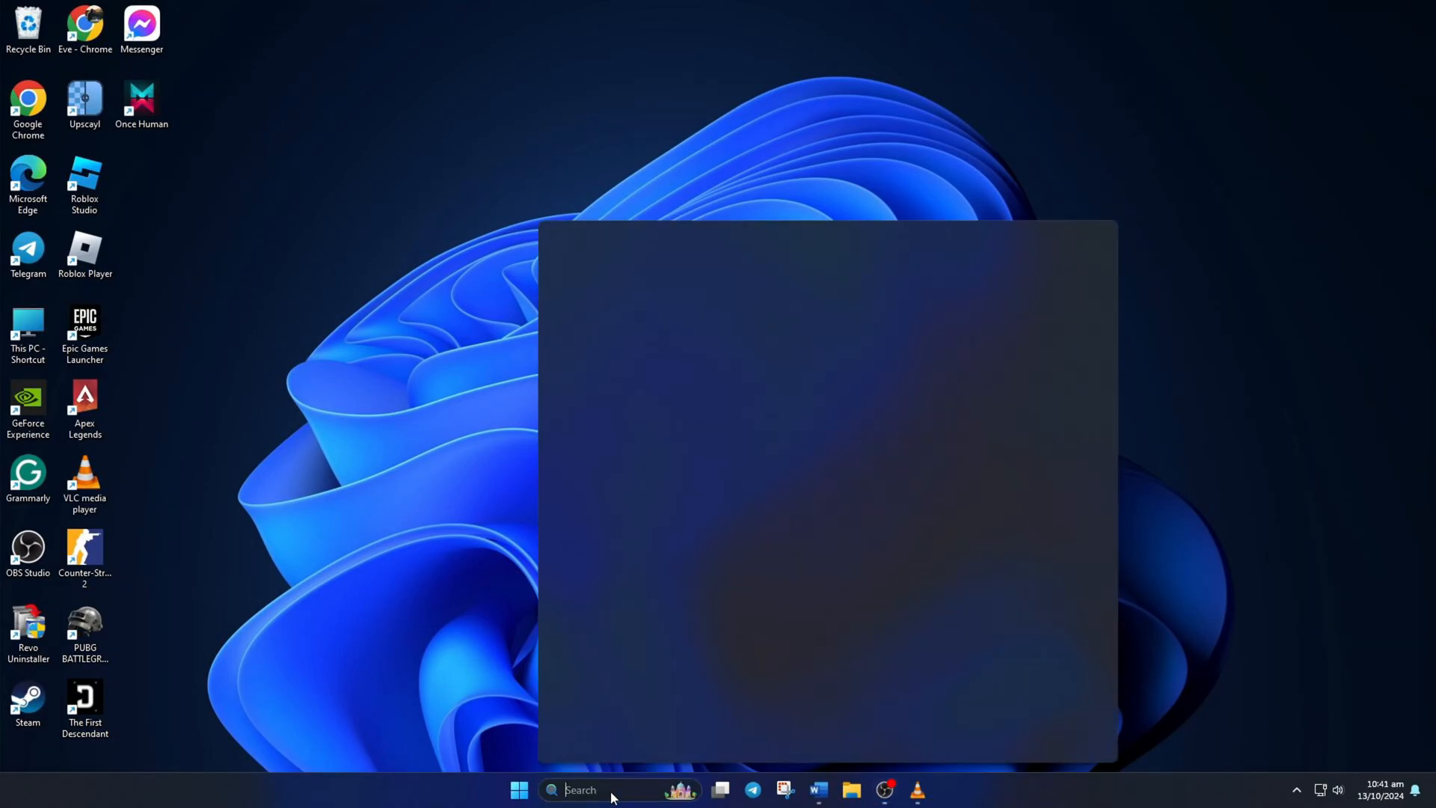
pyautogui.write('cmd')
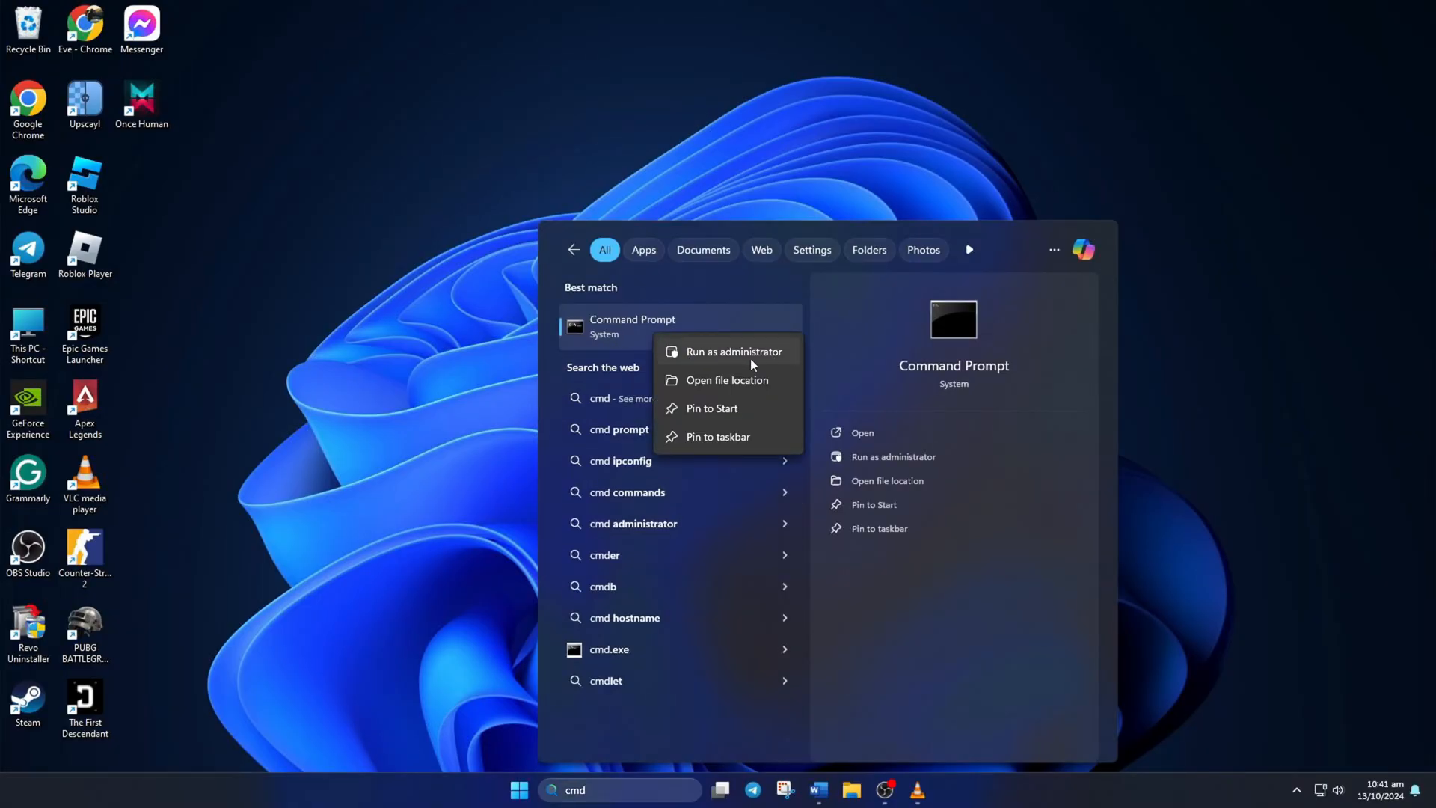
pyautogui.click(733, 350)
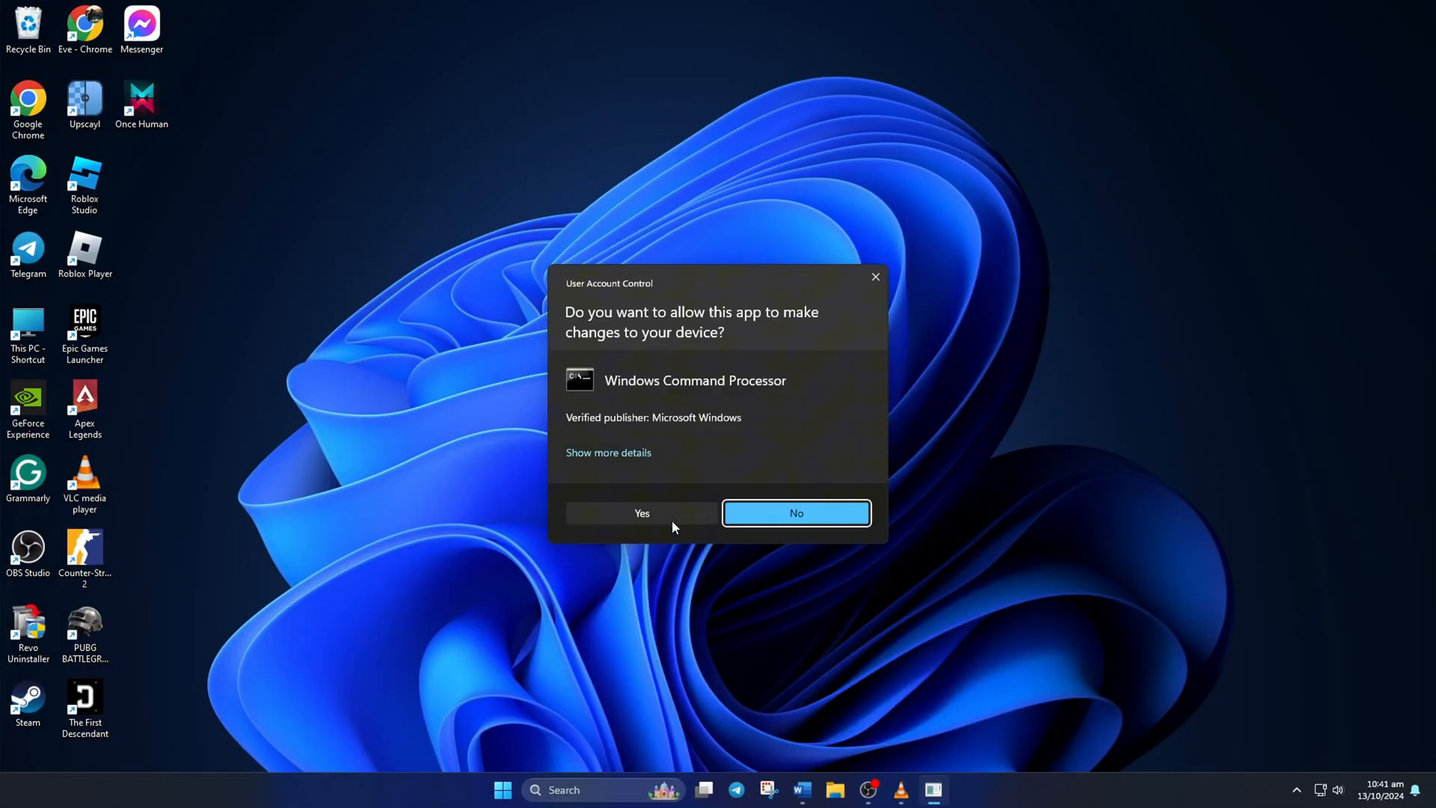
pyautogui.click(642, 513)
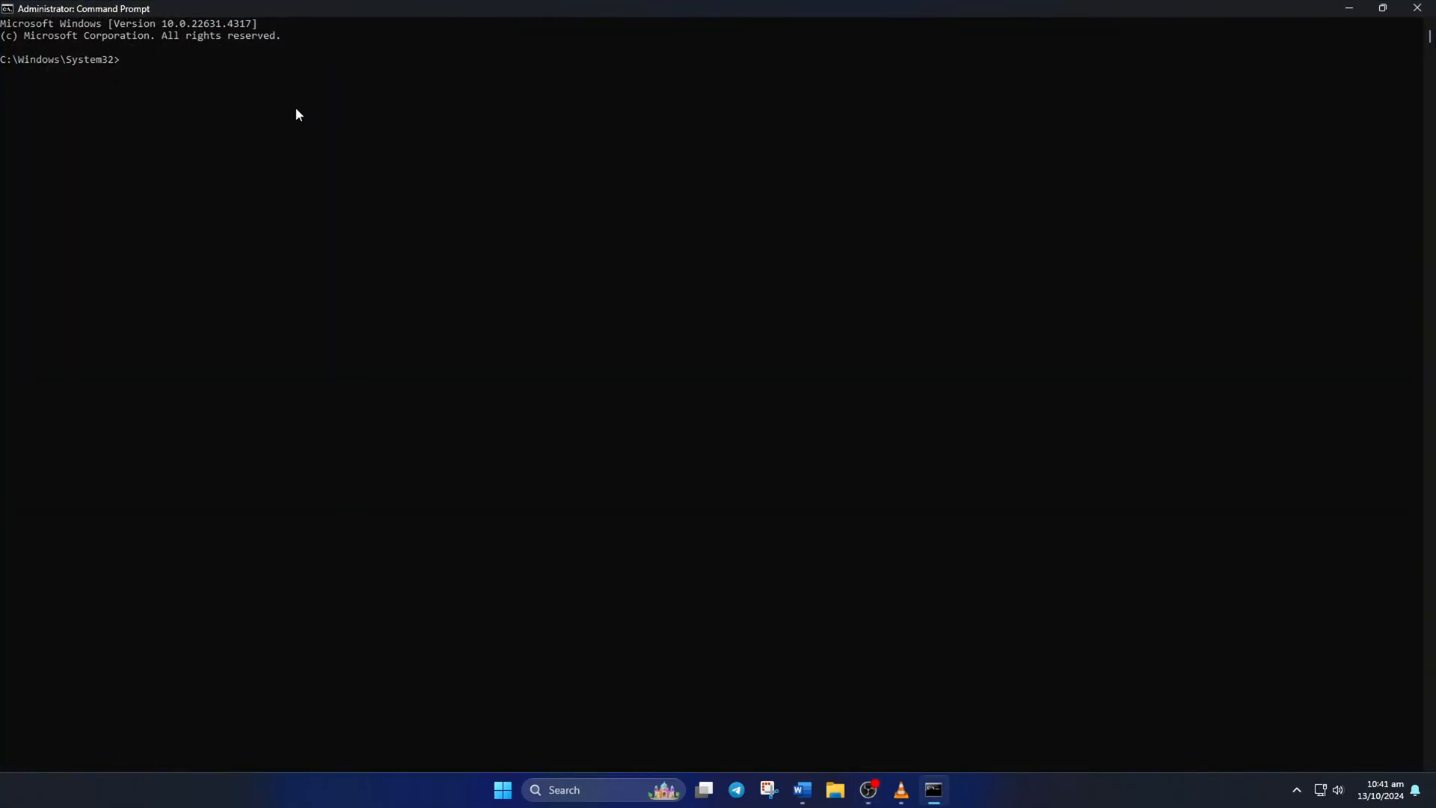
# Step: Run netsh winsock reset and ipconfig /flushdns
pyautogui.write('netsh winsock')
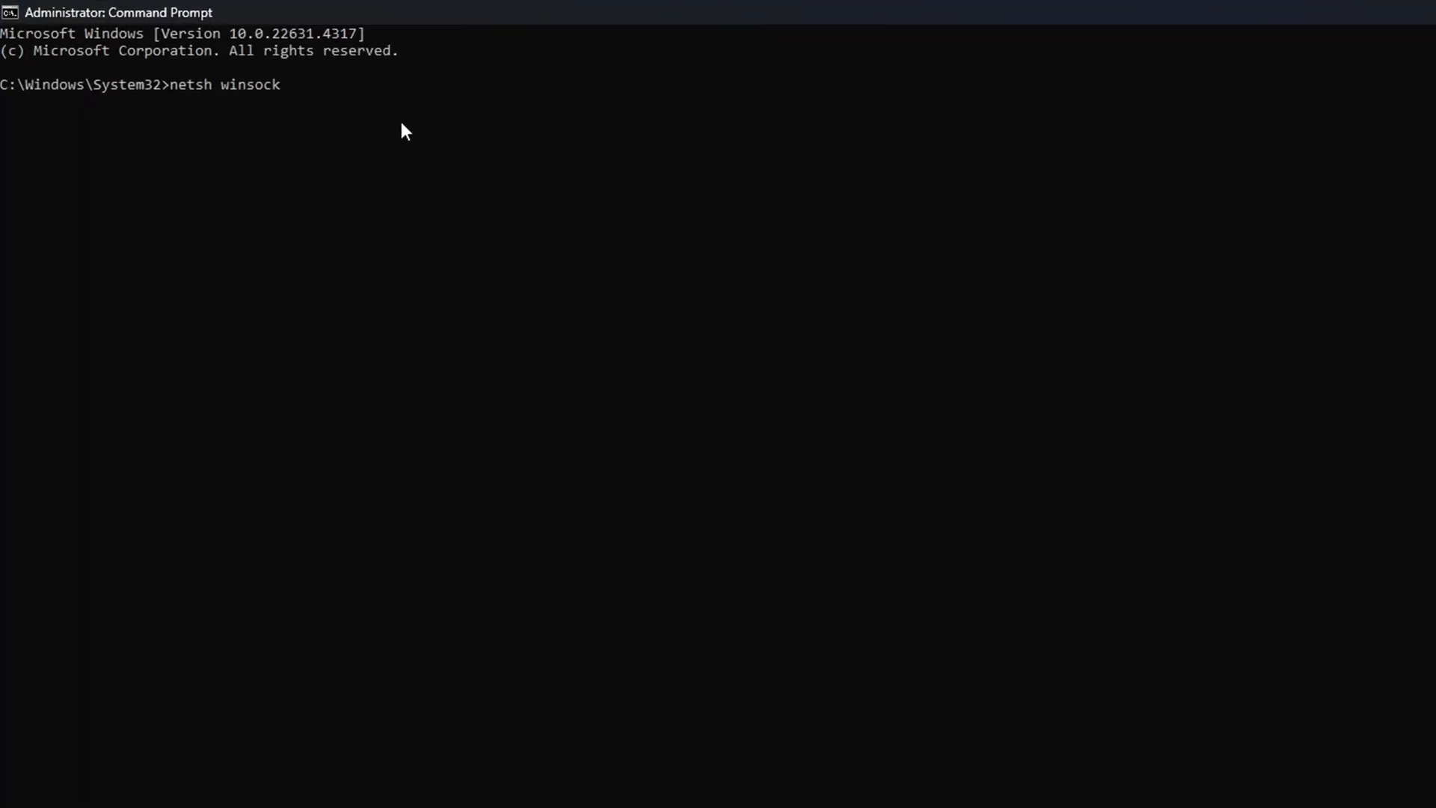
pyautogui.write('reset')
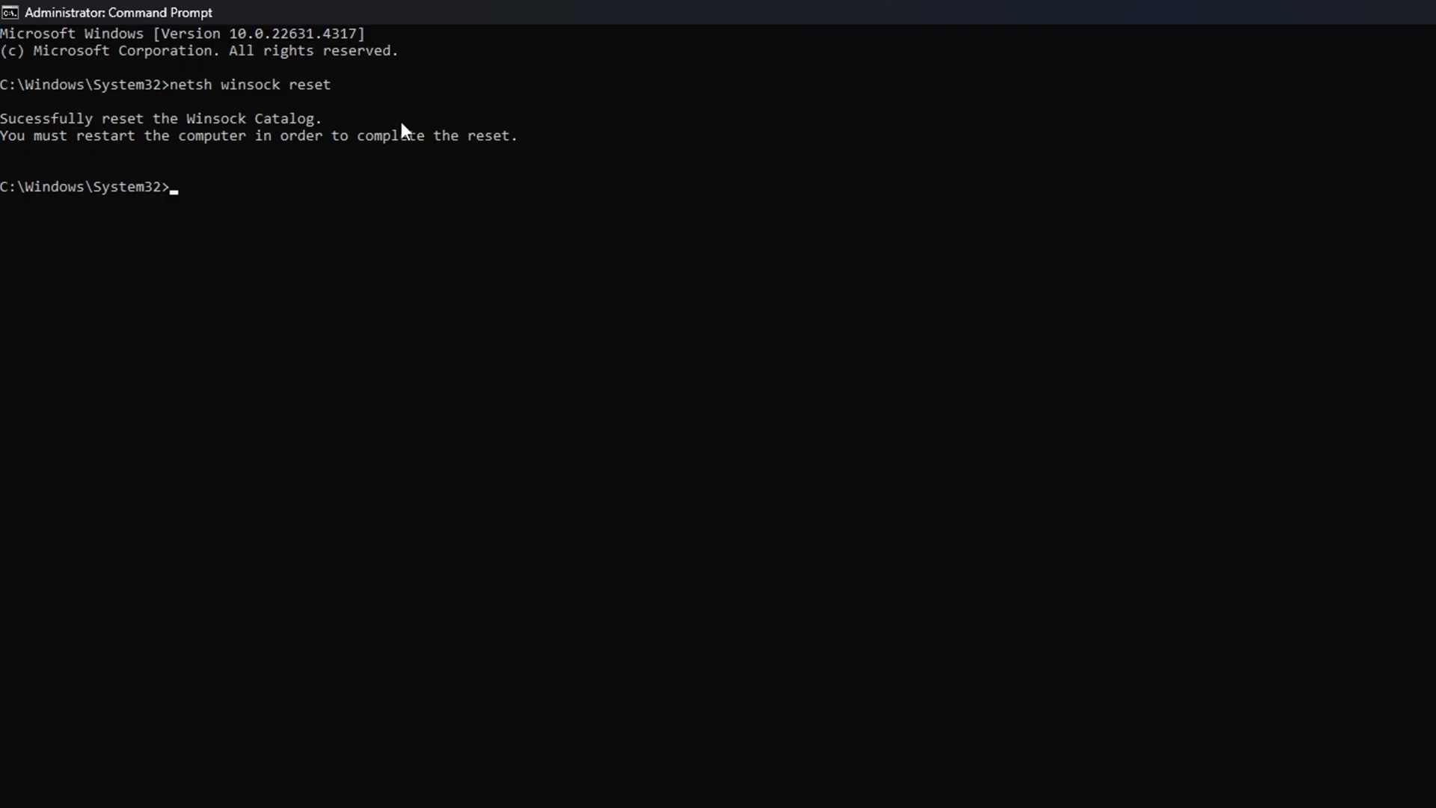
pyautogui.write('ipconfig')
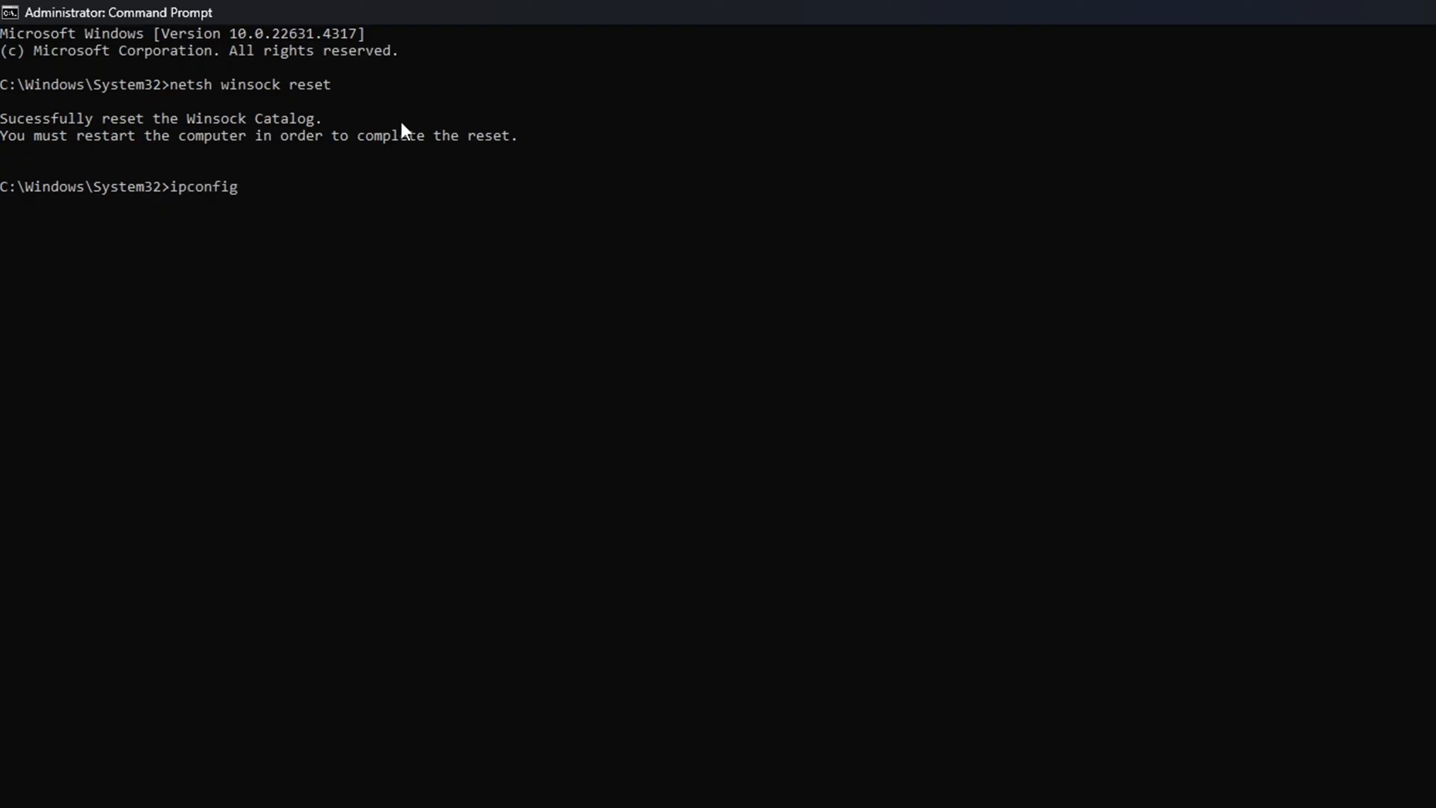
pyautogui.write('/flushdns')
pyautogui.write('i')
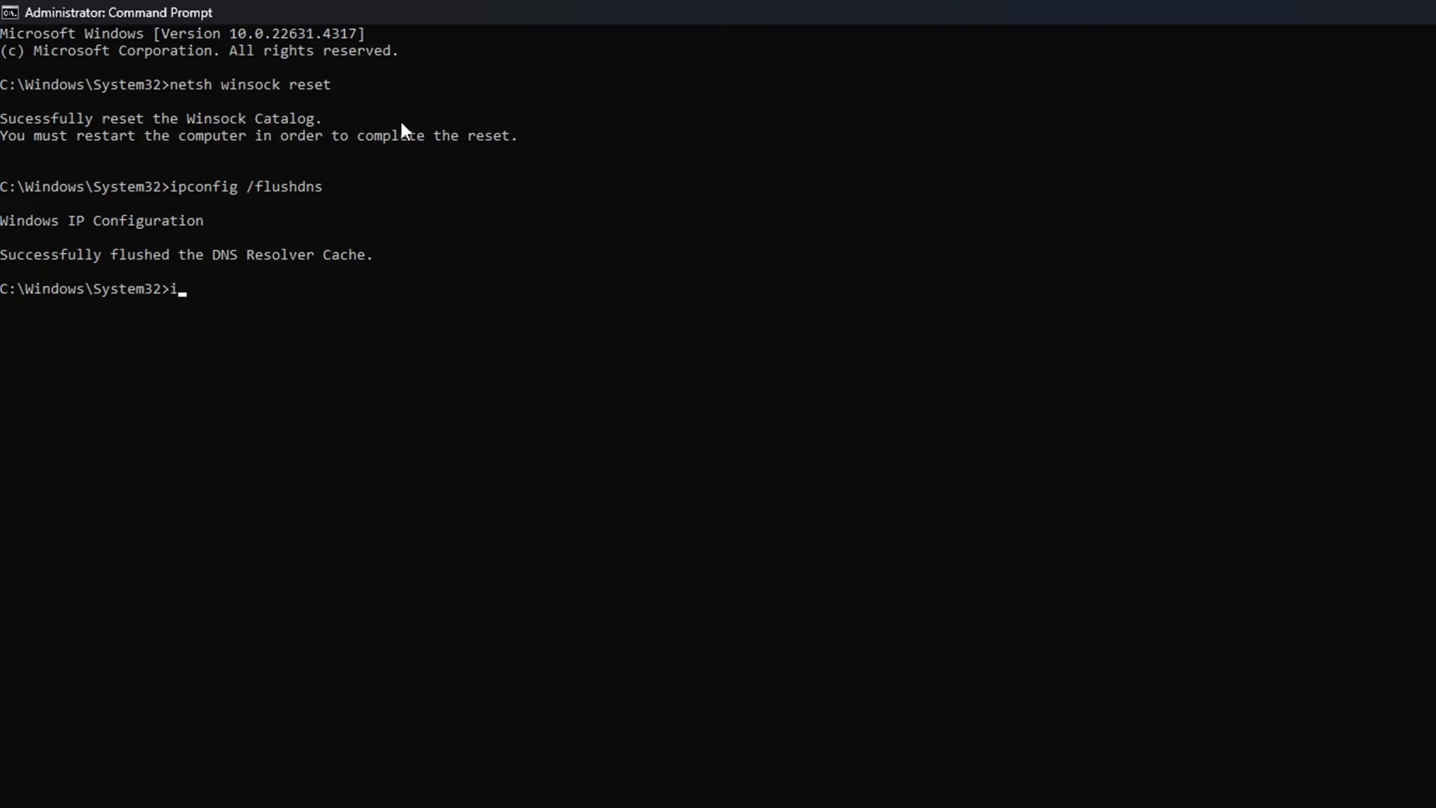
# Step: Run ipconfig /release, /renew and netsh int ip reset
pyautogui.write('pconfig')
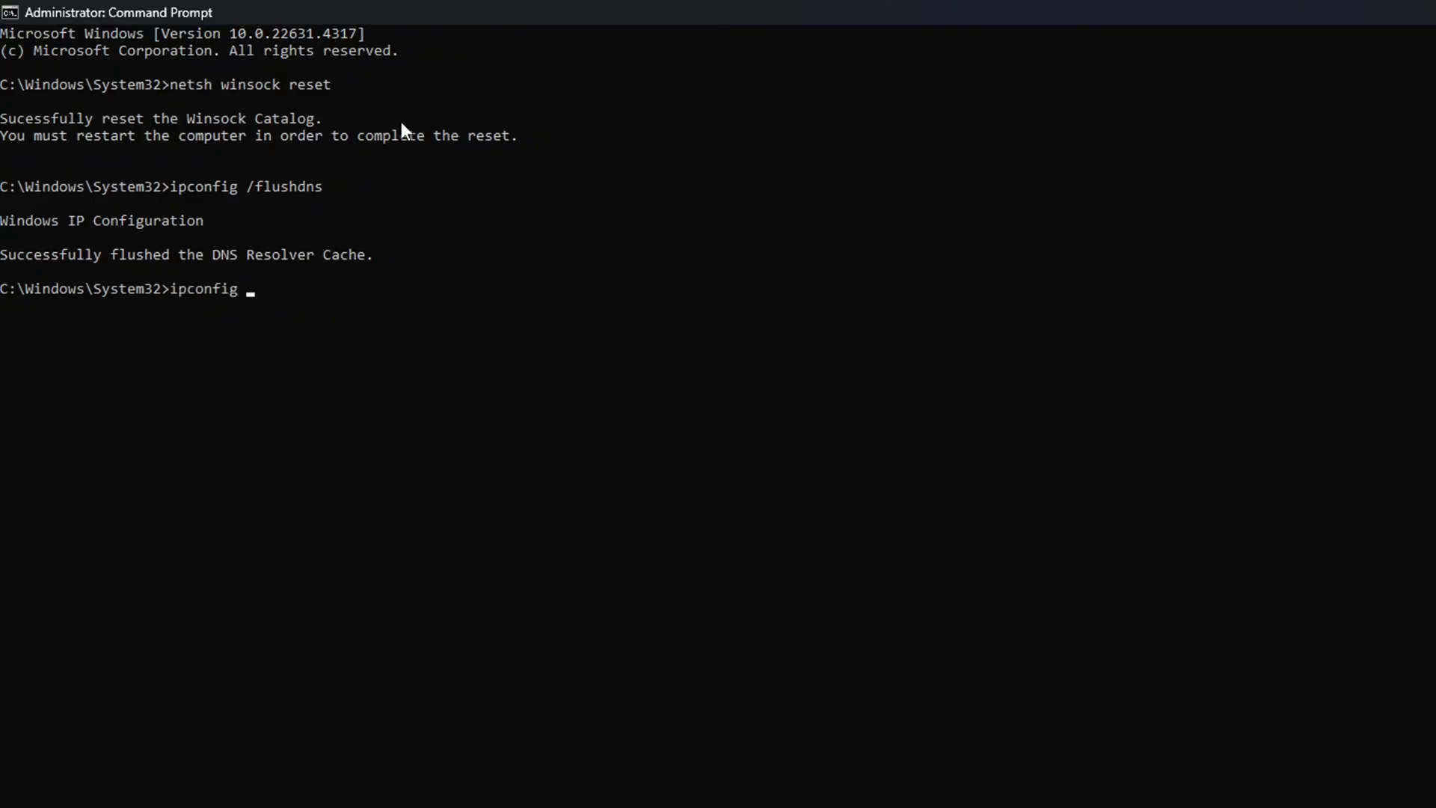
pyautogui.write('/re')
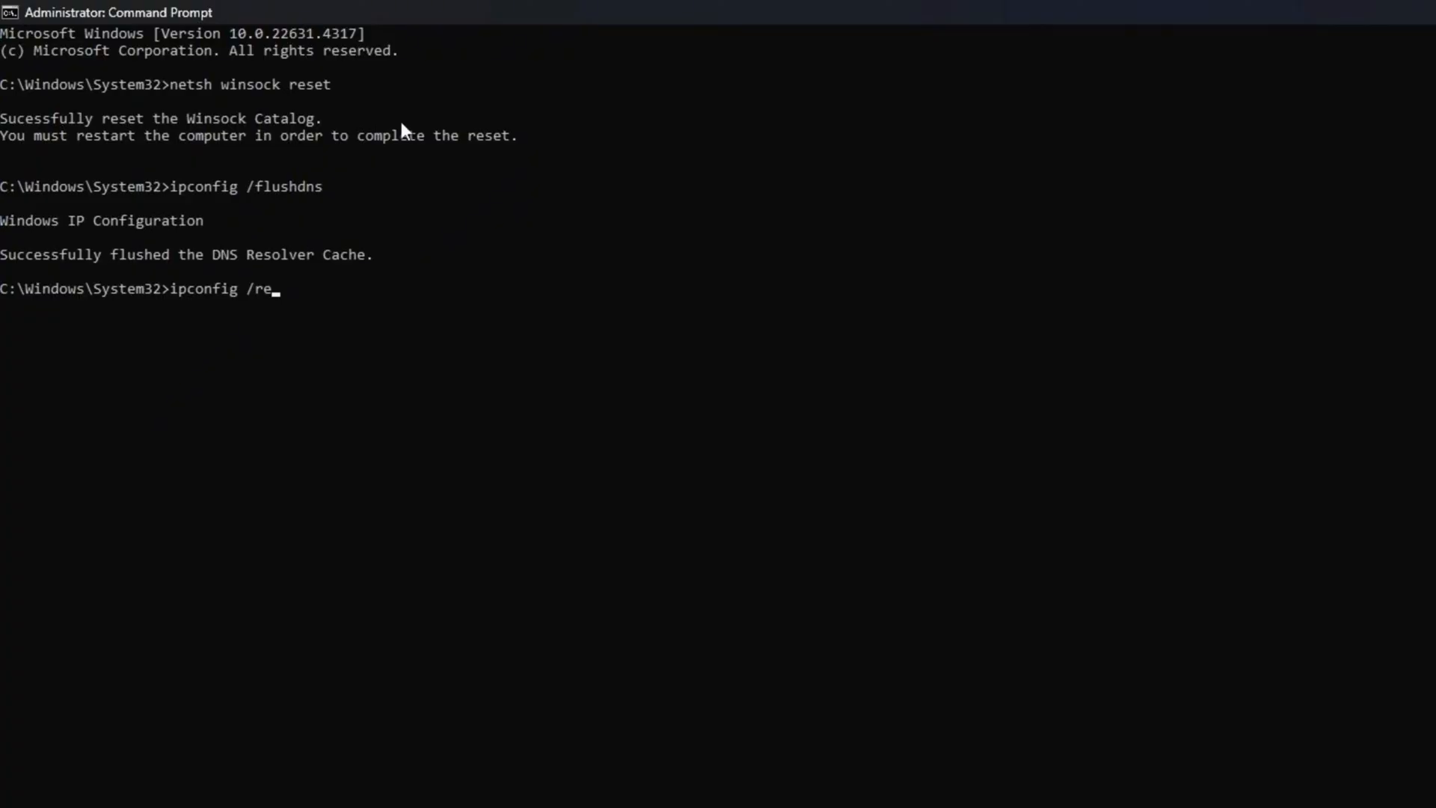
pyautogui.write('leas')
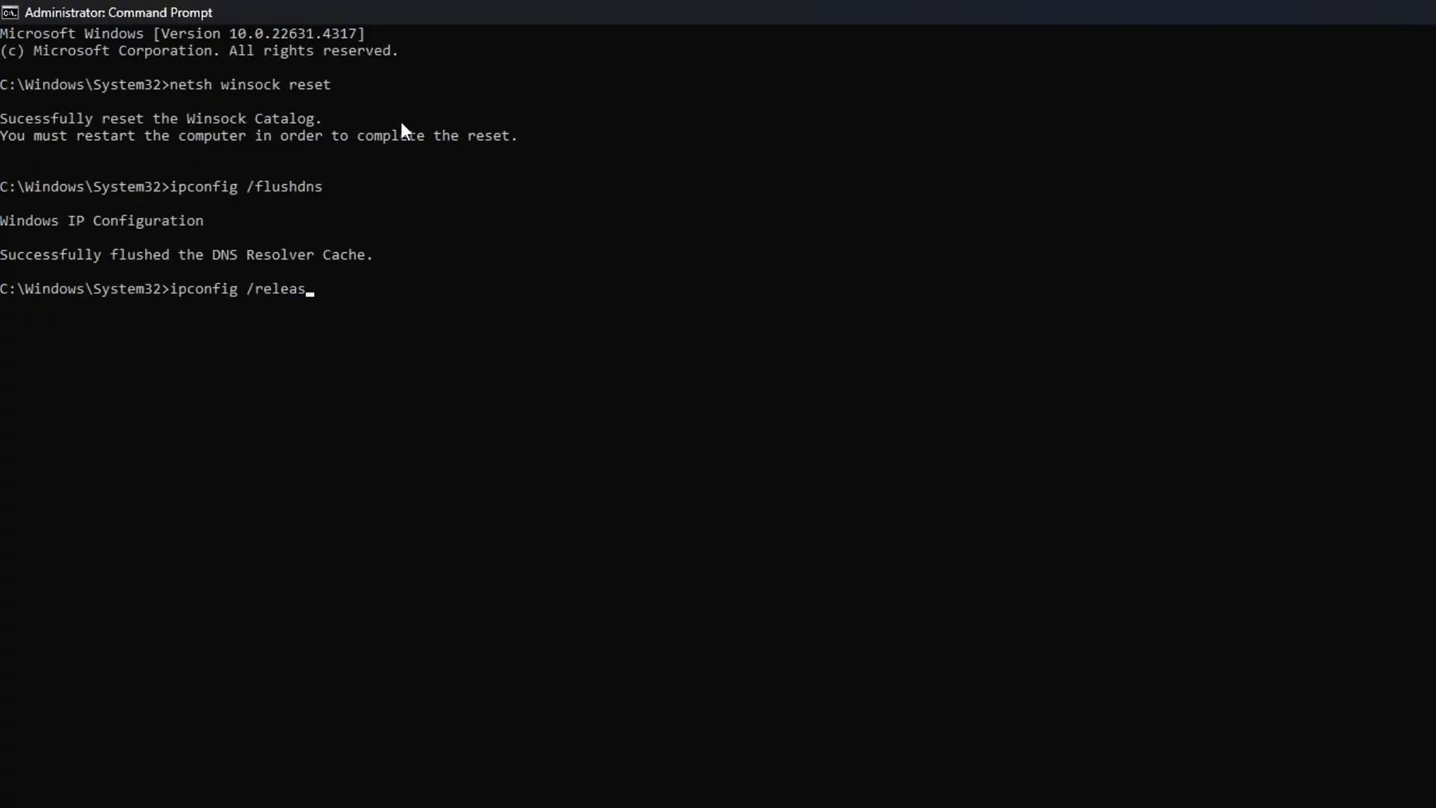
pyautogui.press('Enter')
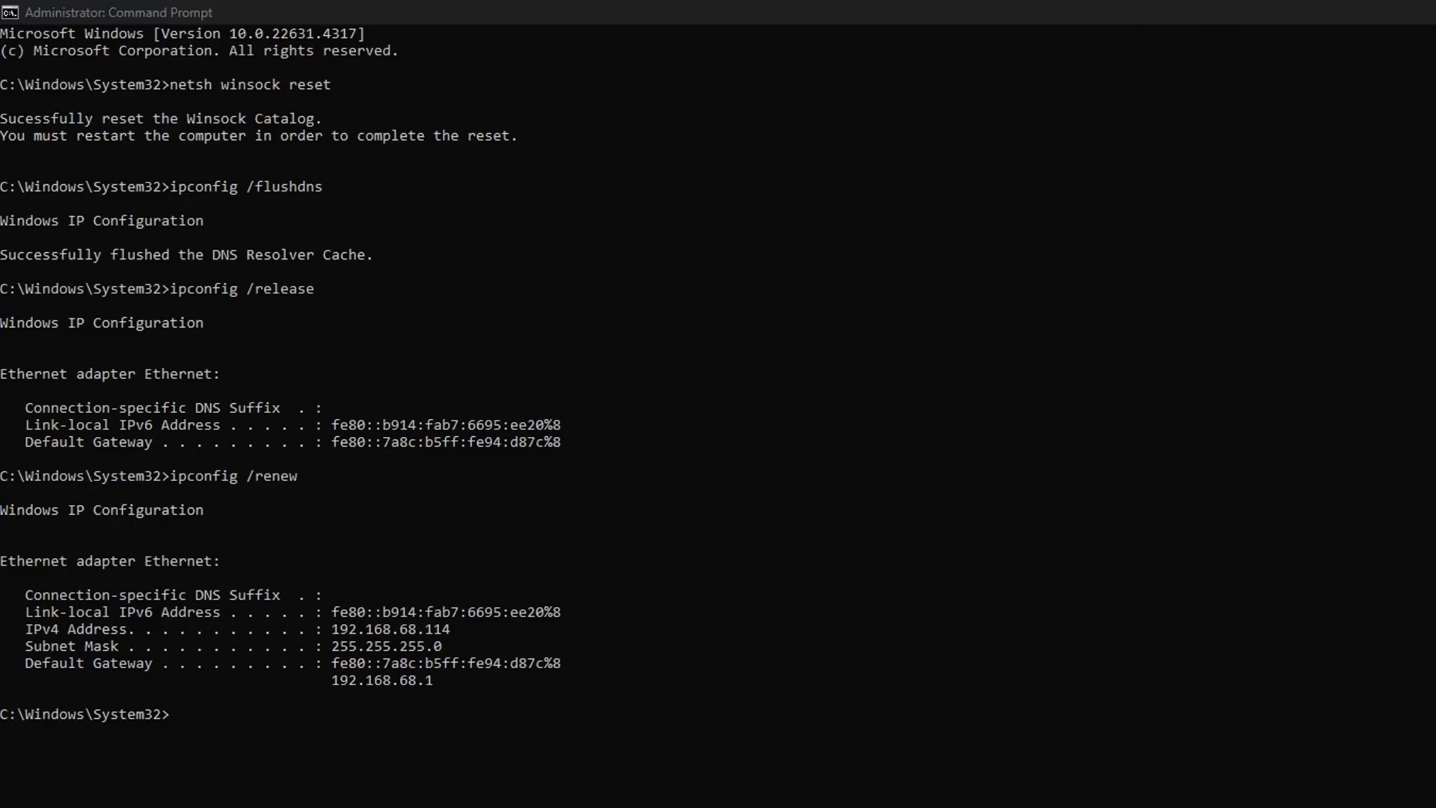
pyautogui.write('netsh int ip reset')
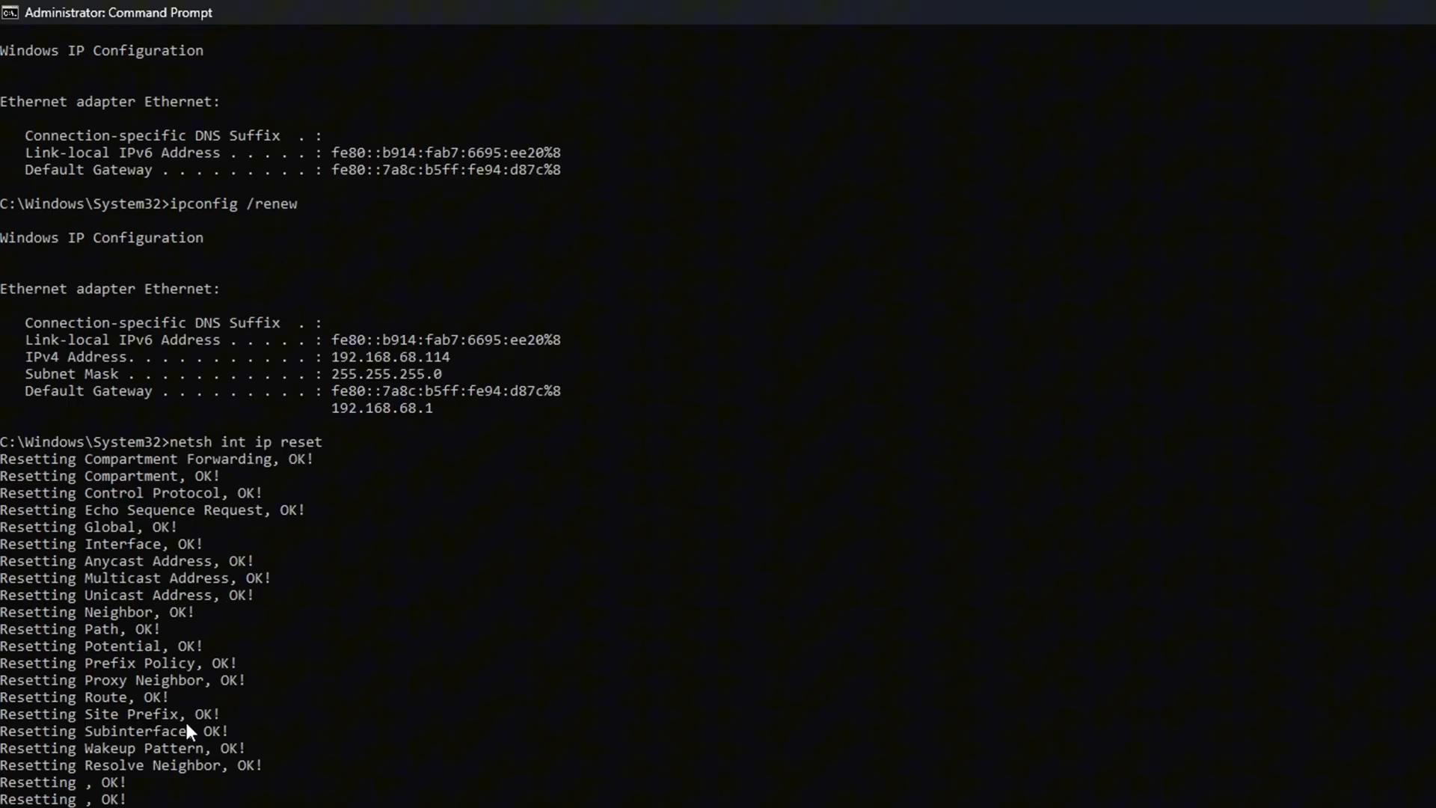
pyautogui.moveTo(350, 724)
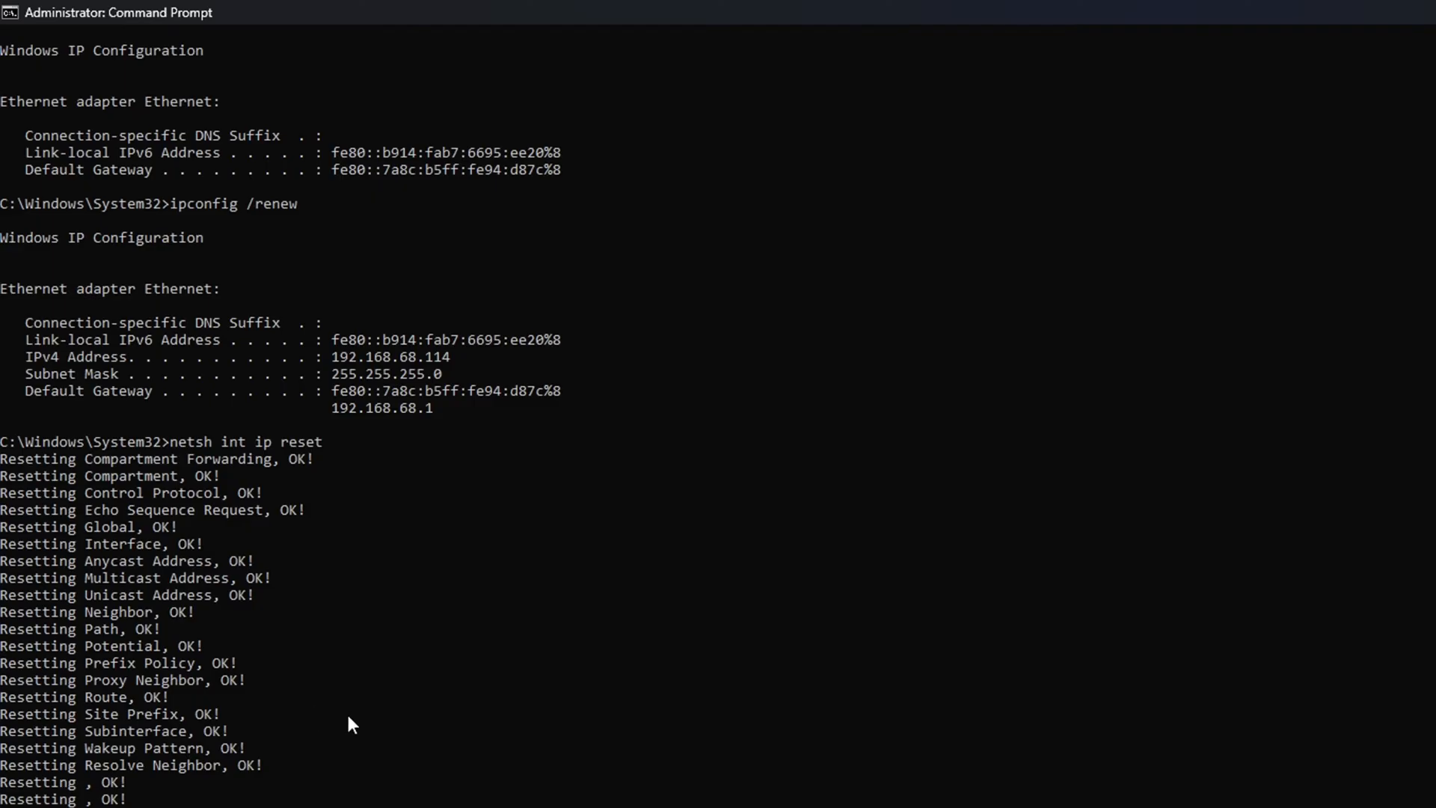
# Step: Close the administrator Command Prompt and return to the desktop
pyautogui.click(502, 790)
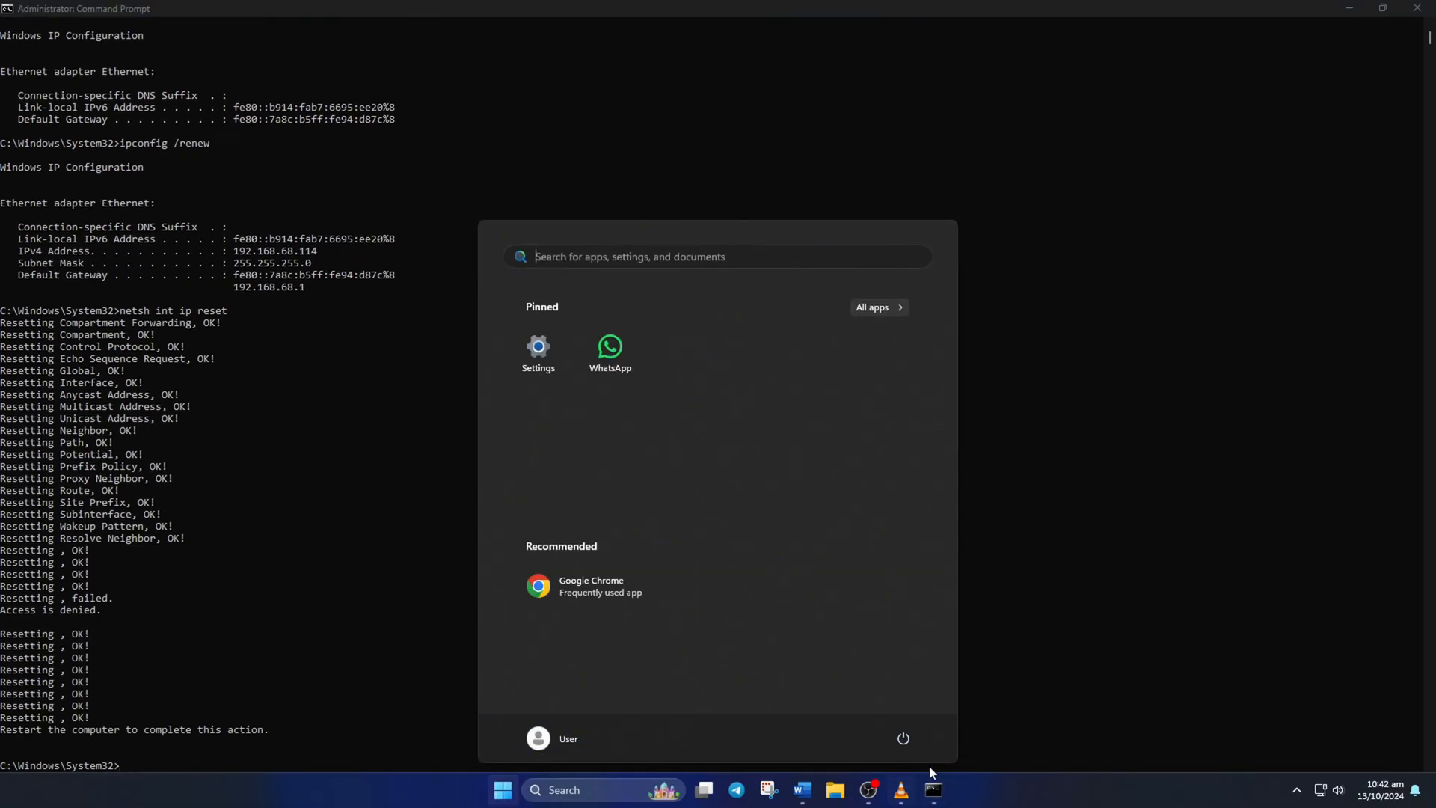
pyautogui.click(902, 738)
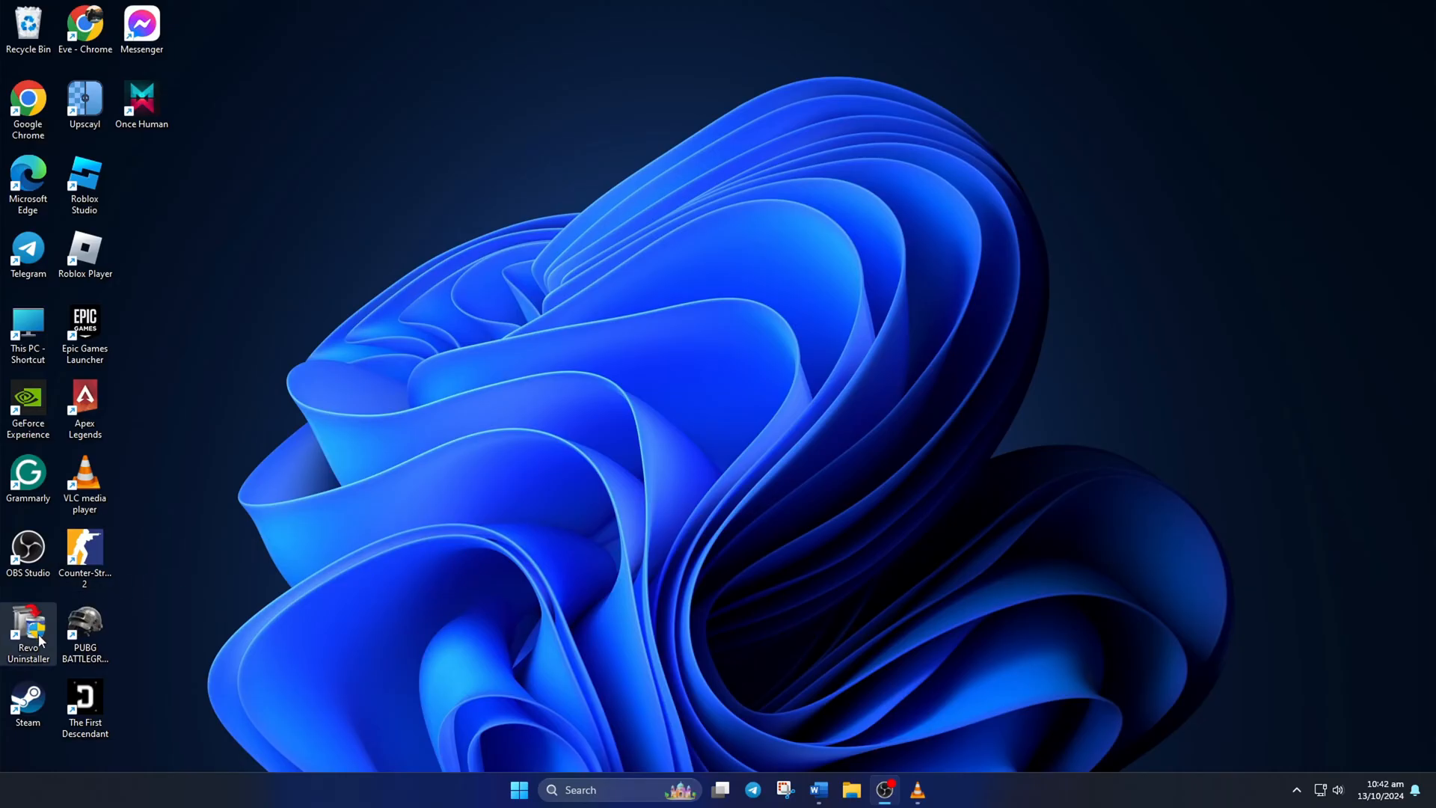
pyautogui.moveTo(398, 329)
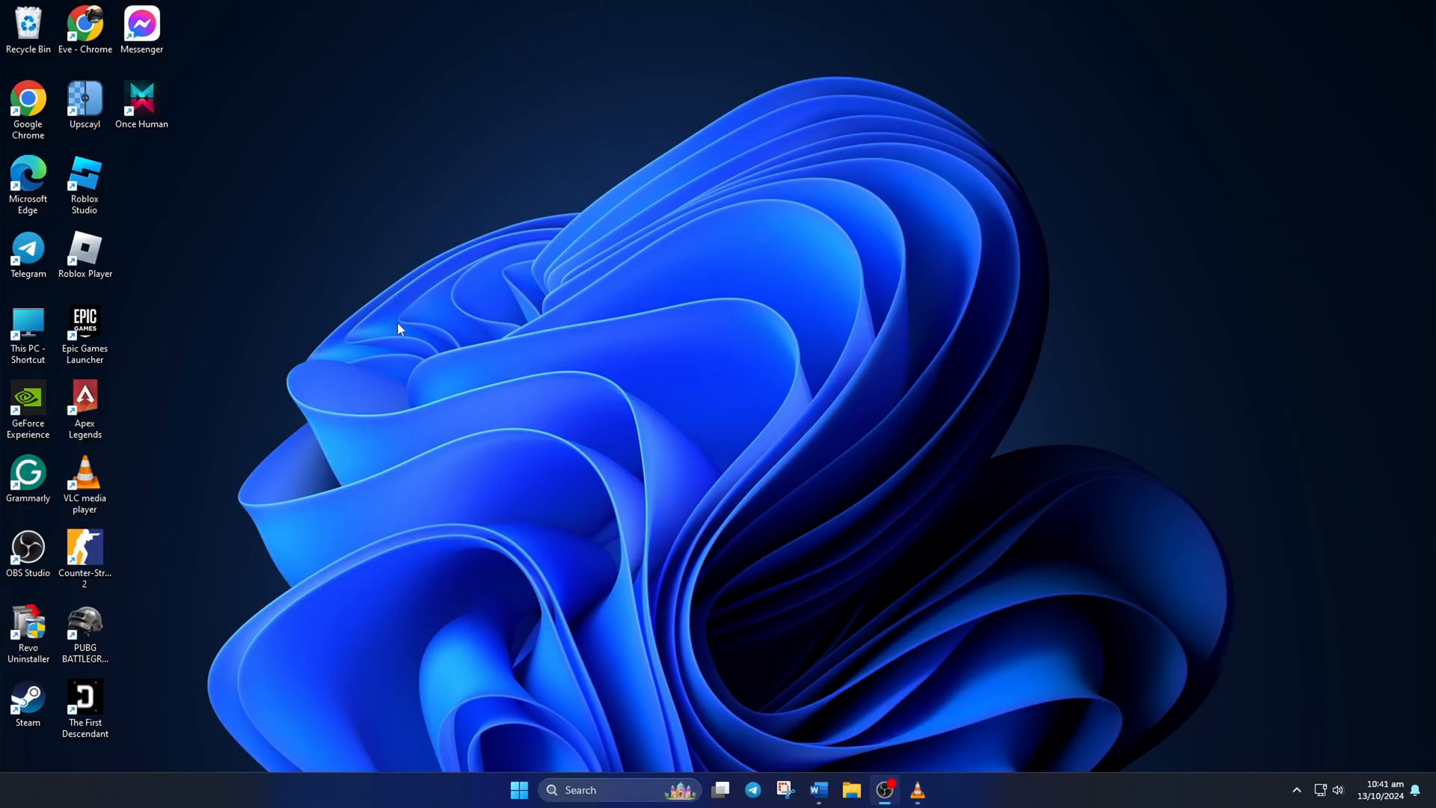
pyautogui.moveTo(599, 331)
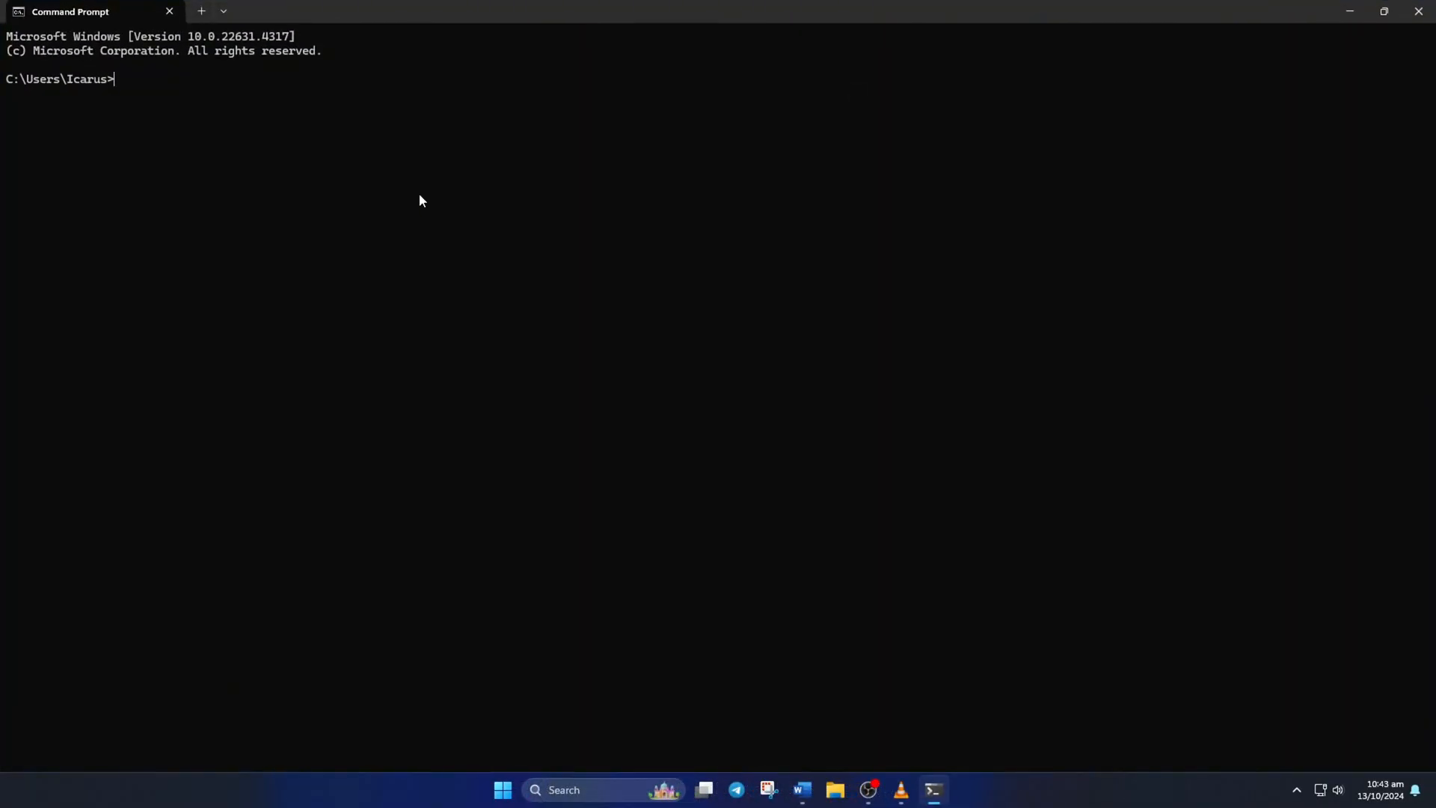
# Step: Ping 1.1.1.1 and 8.8.8.8 with zero loss, then reach the Ethernet settings page
pyautogui.write('ping 1.1.1.1')
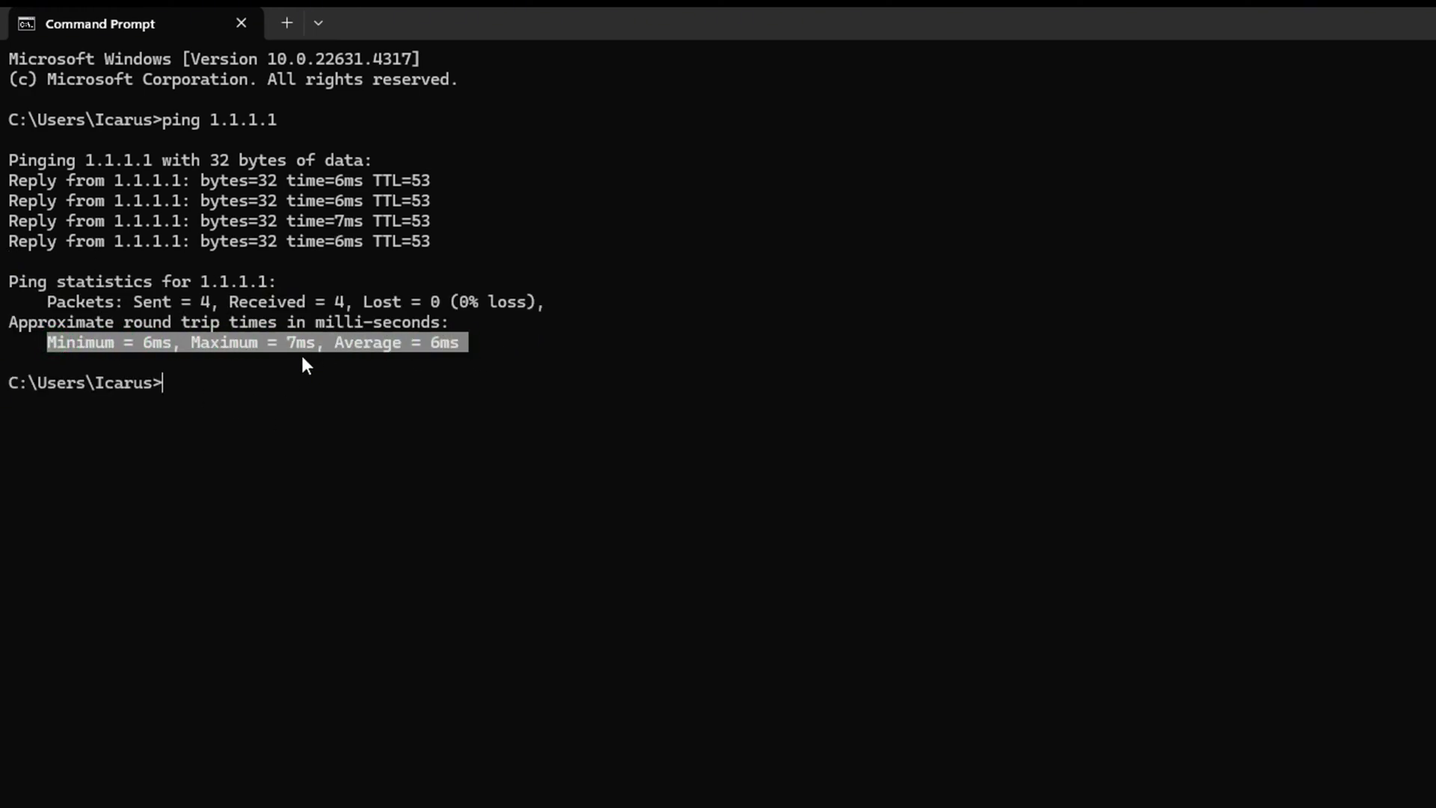
pyautogui.write('ping 8.8.8.8')
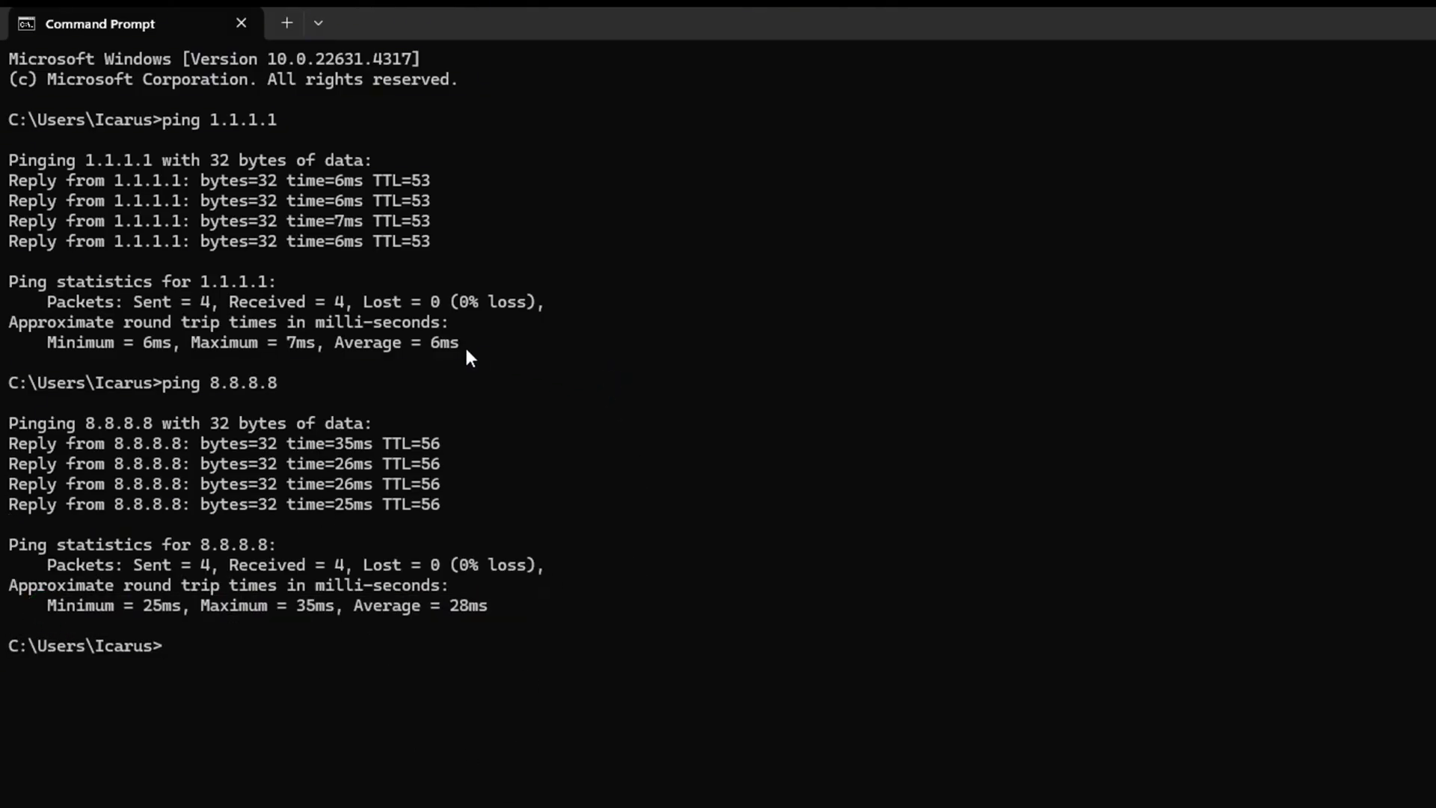
pyautogui.click(642, 629)
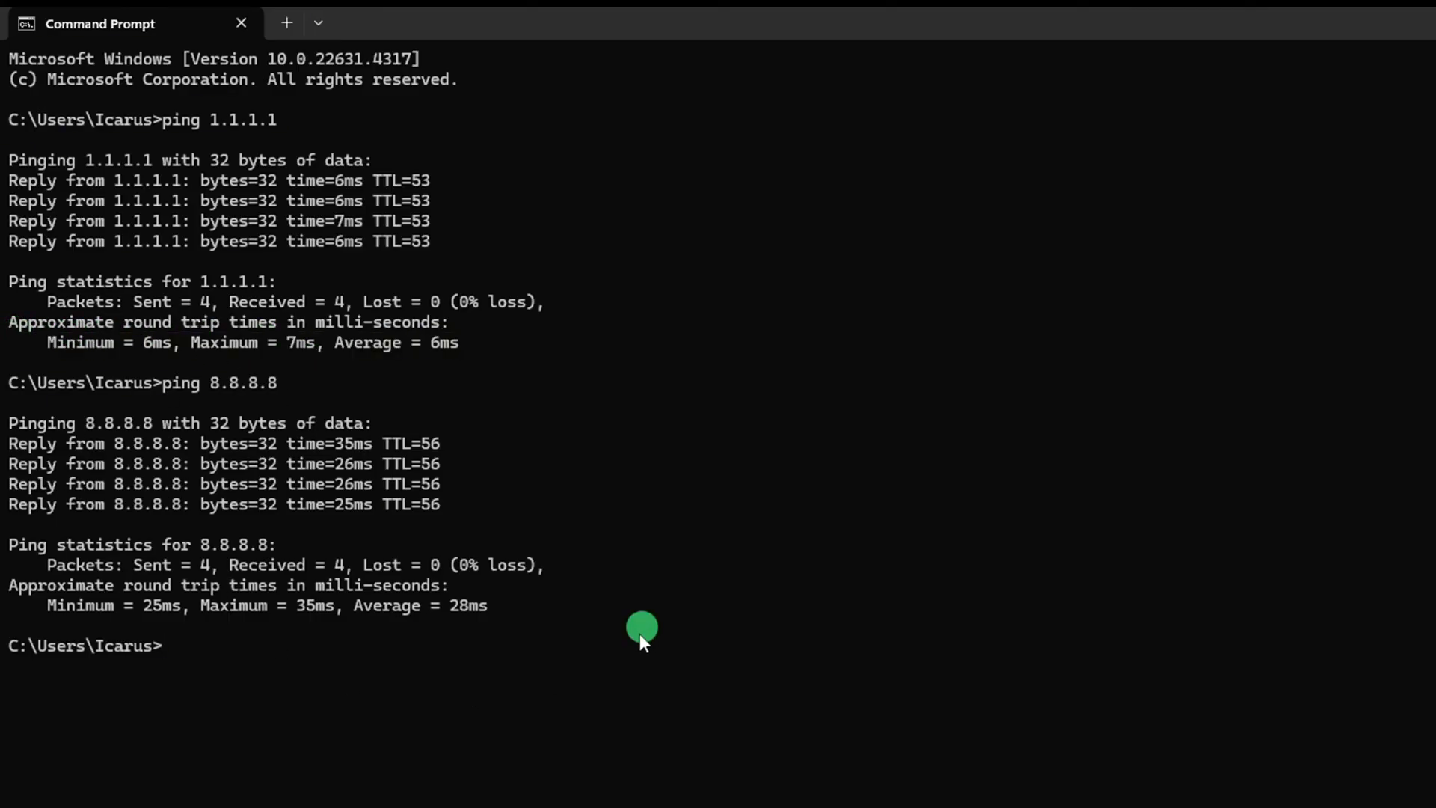
pyautogui.click(548, 787)
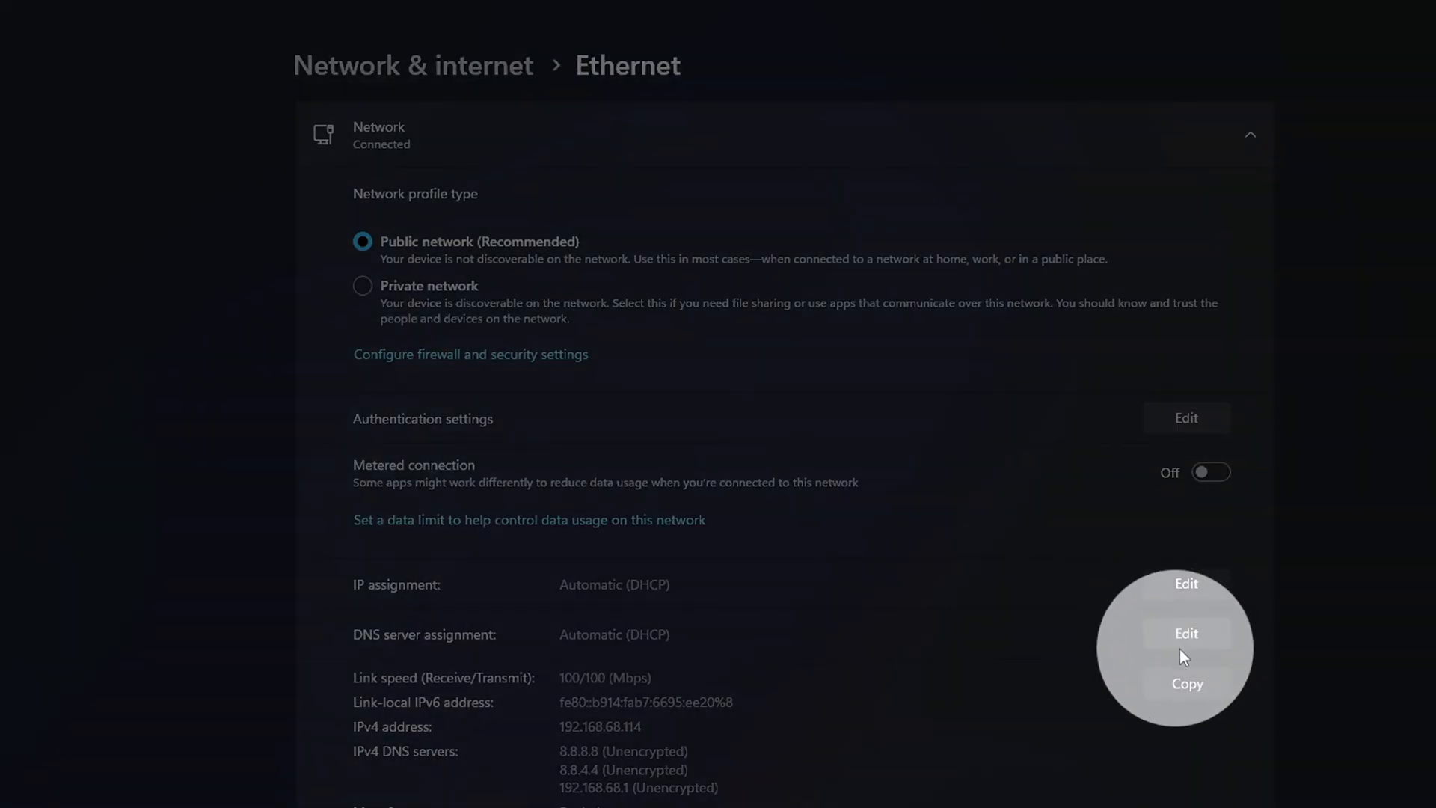
# Step: Edit the Ethernet DNS server assignment and set it to Manual
pyautogui.click(1185, 633)
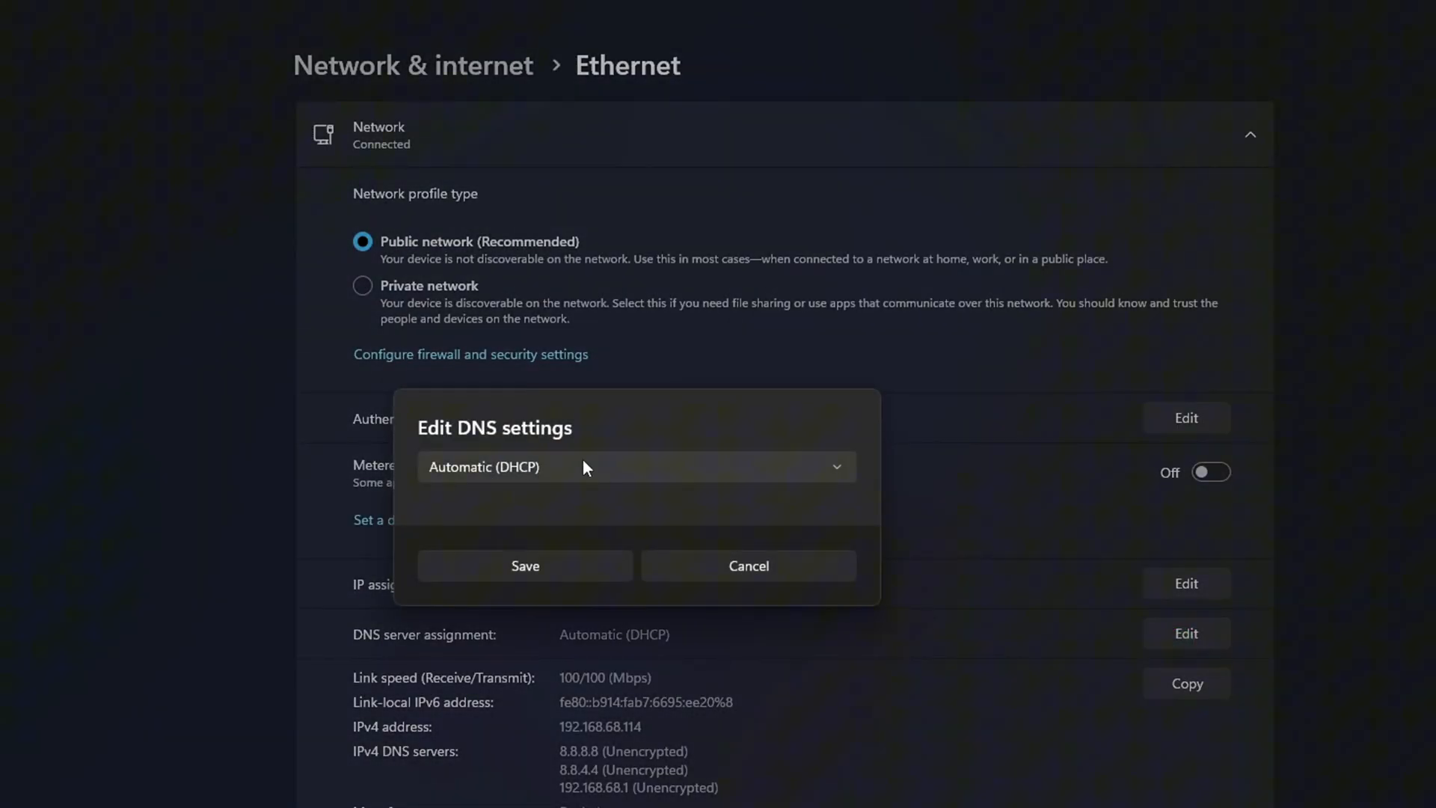
pyautogui.click(634, 467)
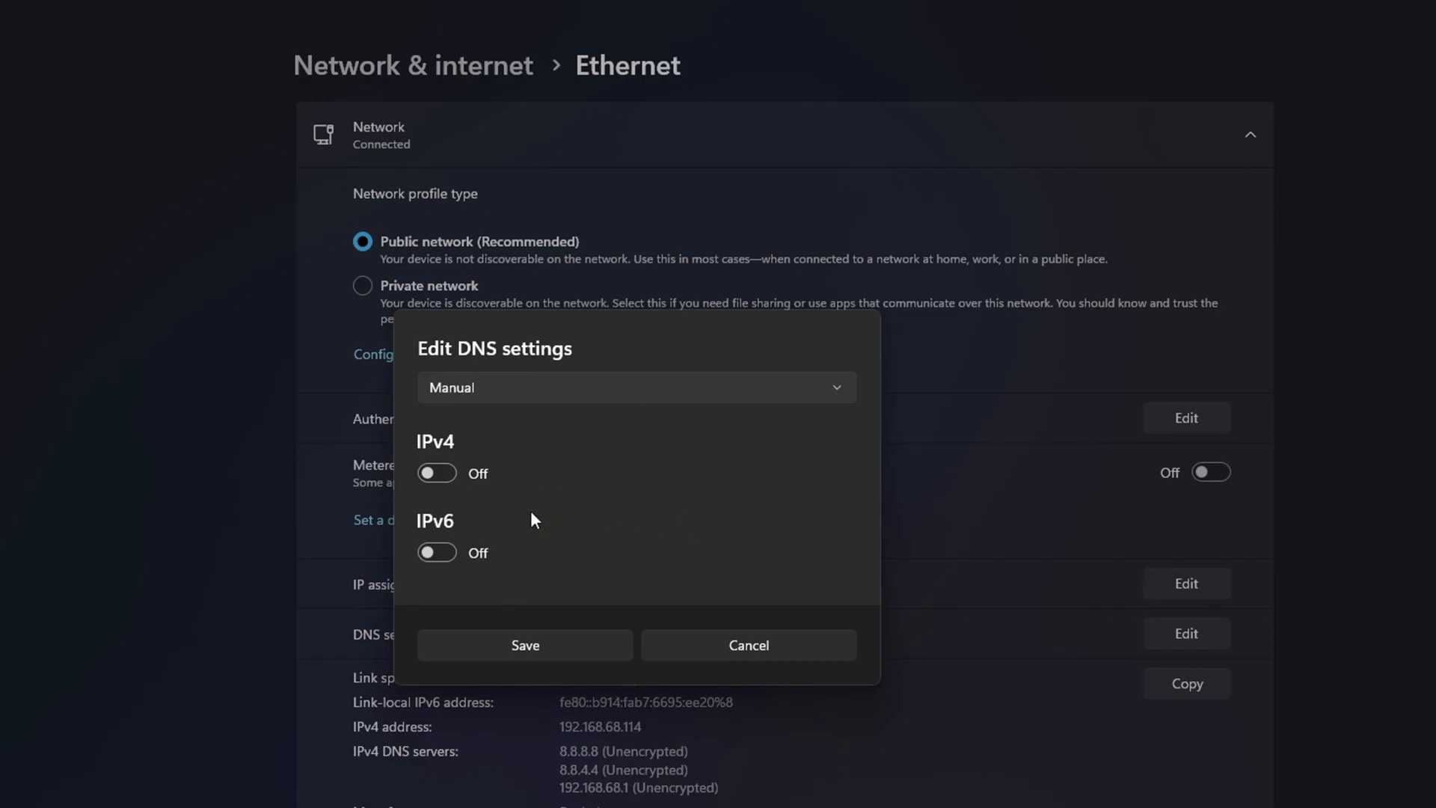
# Step: Enable manual IPv4 DNS, first entering 1.1.1.1 preferred and 1.0.0. alternate
pyautogui.click(435, 473)
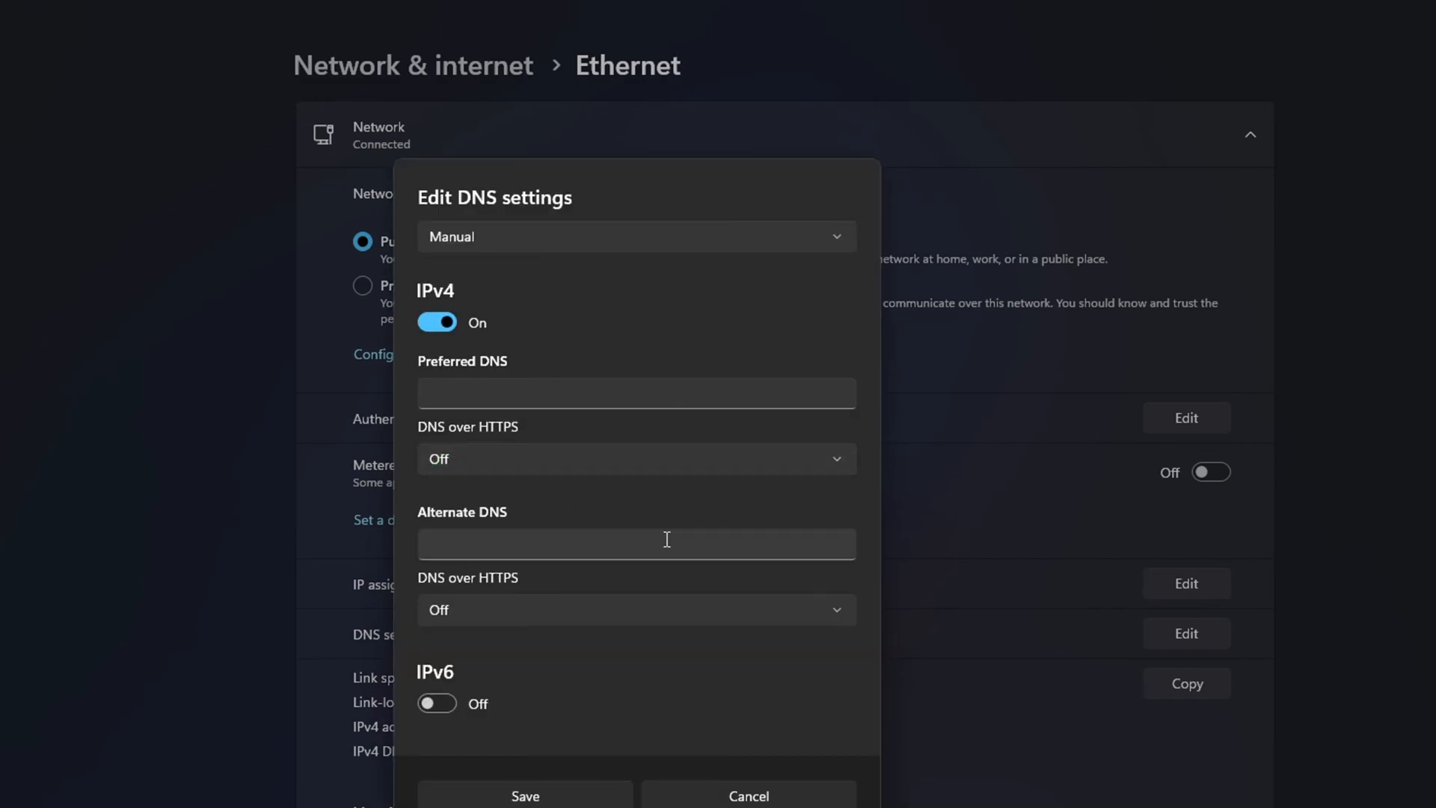
pyautogui.write('1')
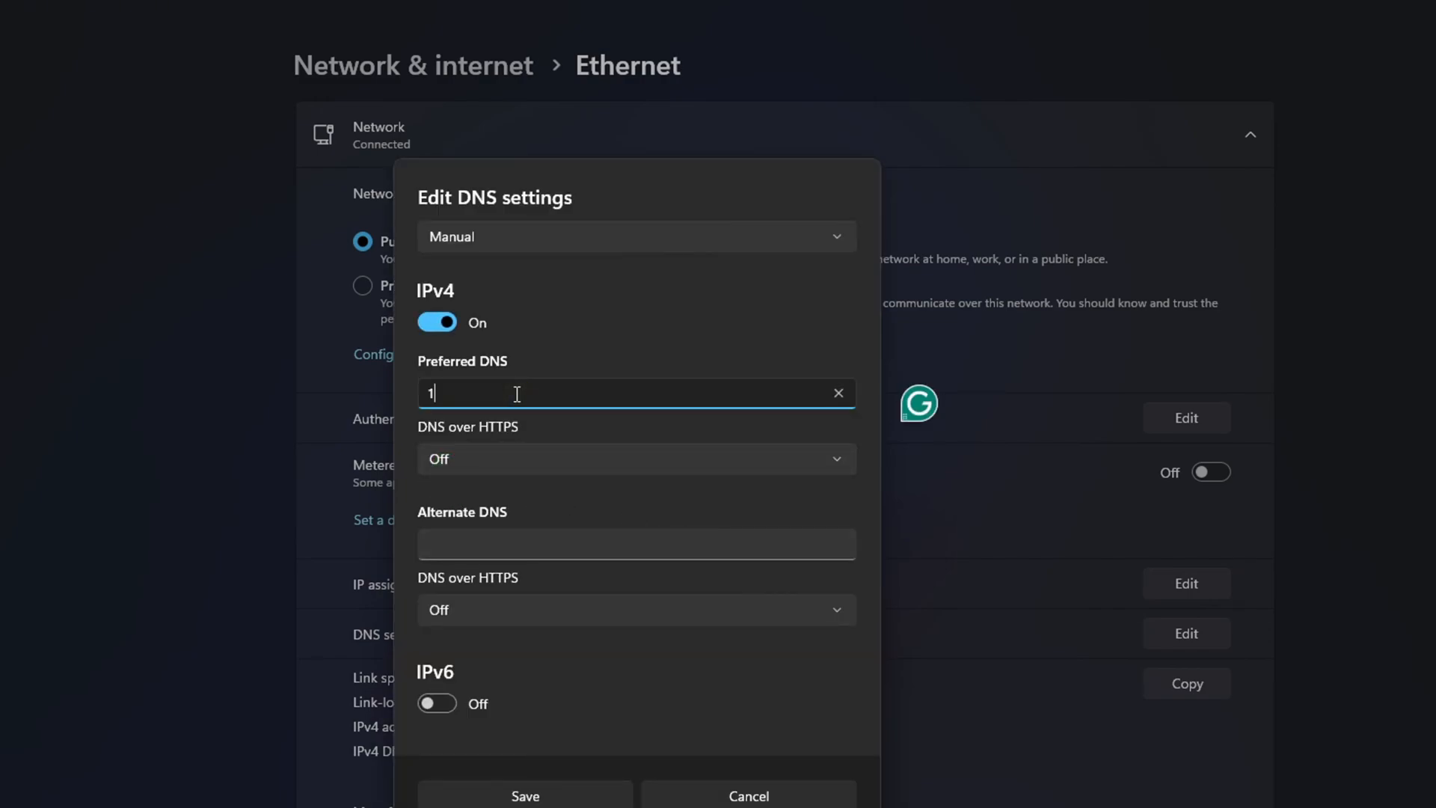
pyautogui.write('.1.1.1')
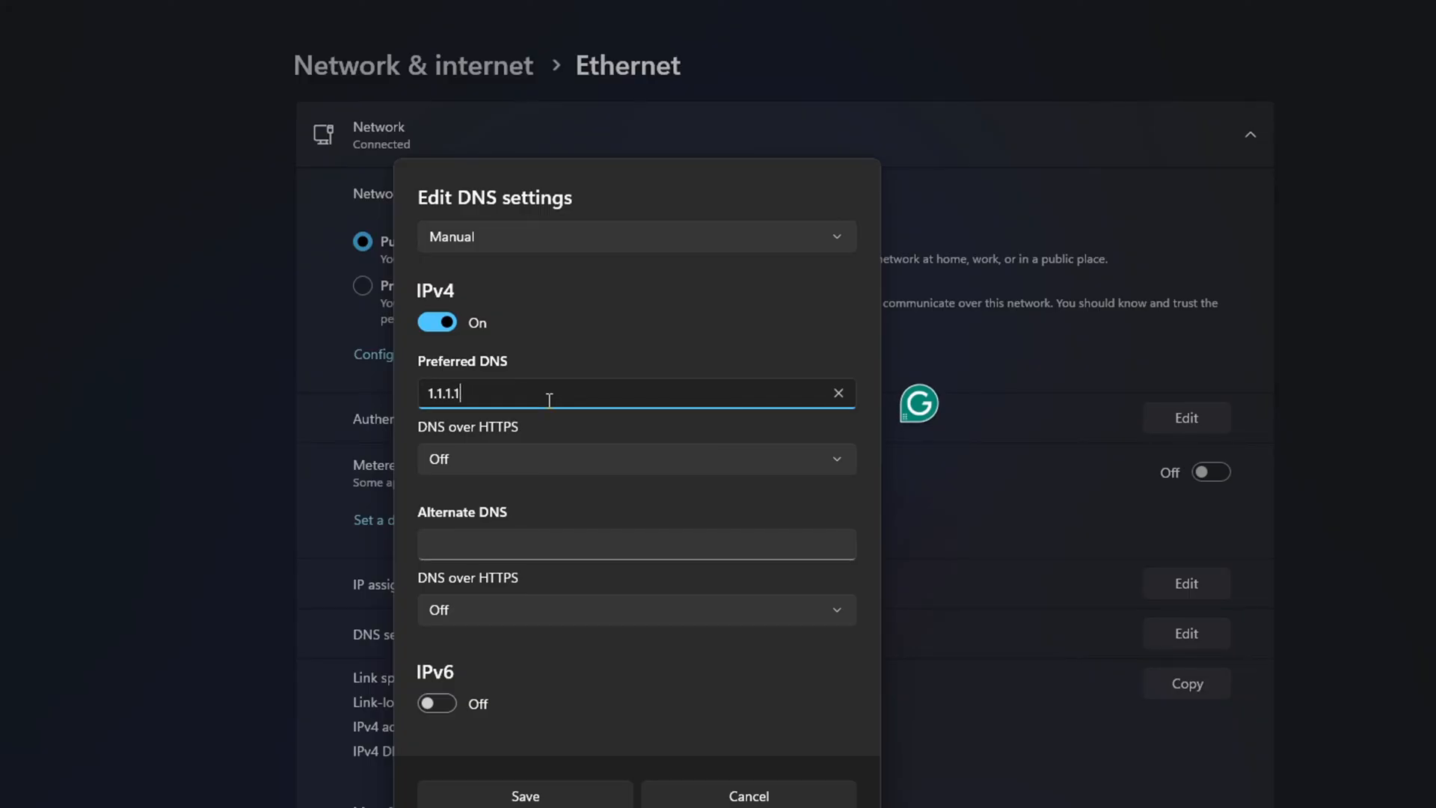
pyautogui.click(636, 543)
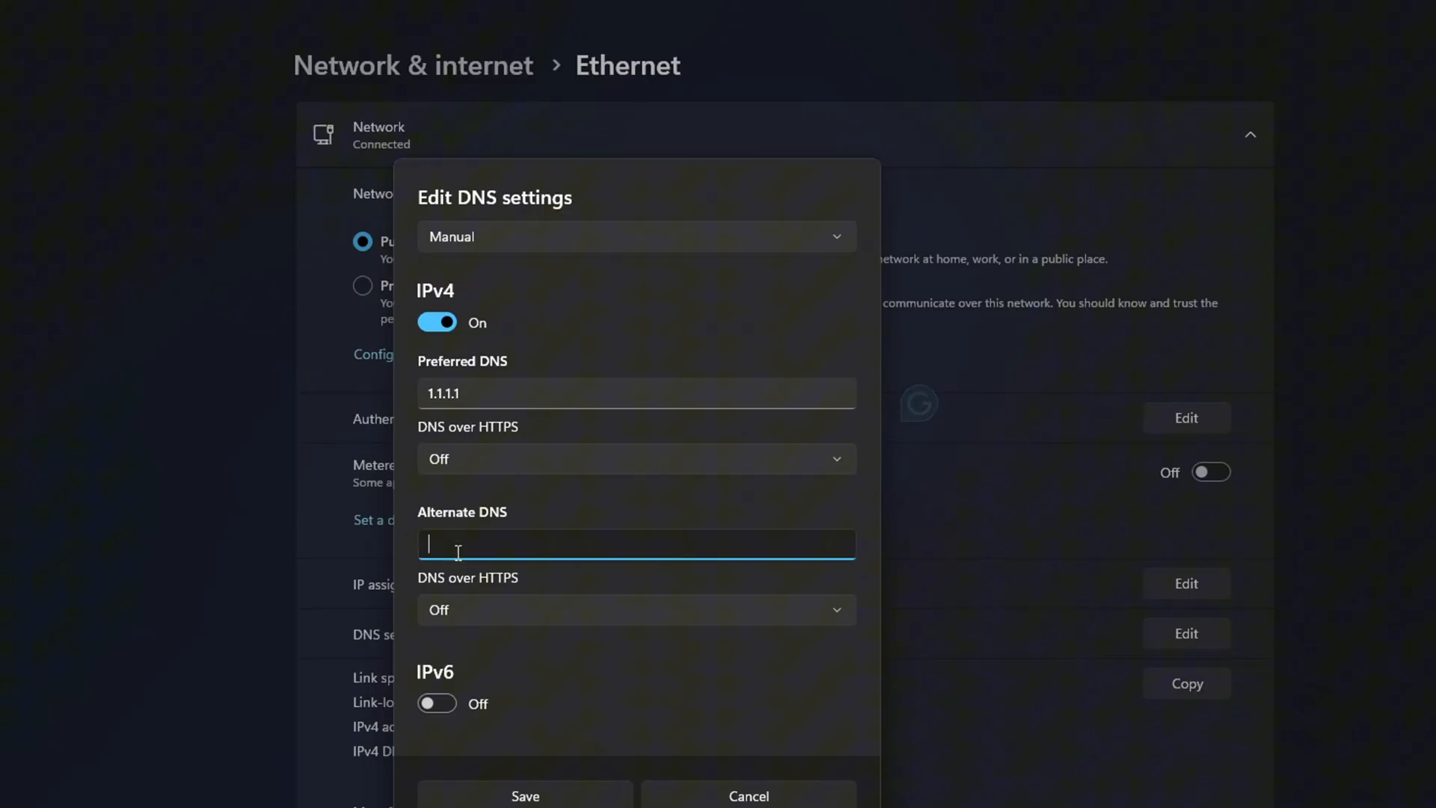
pyautogui.write('1.0.0.1')
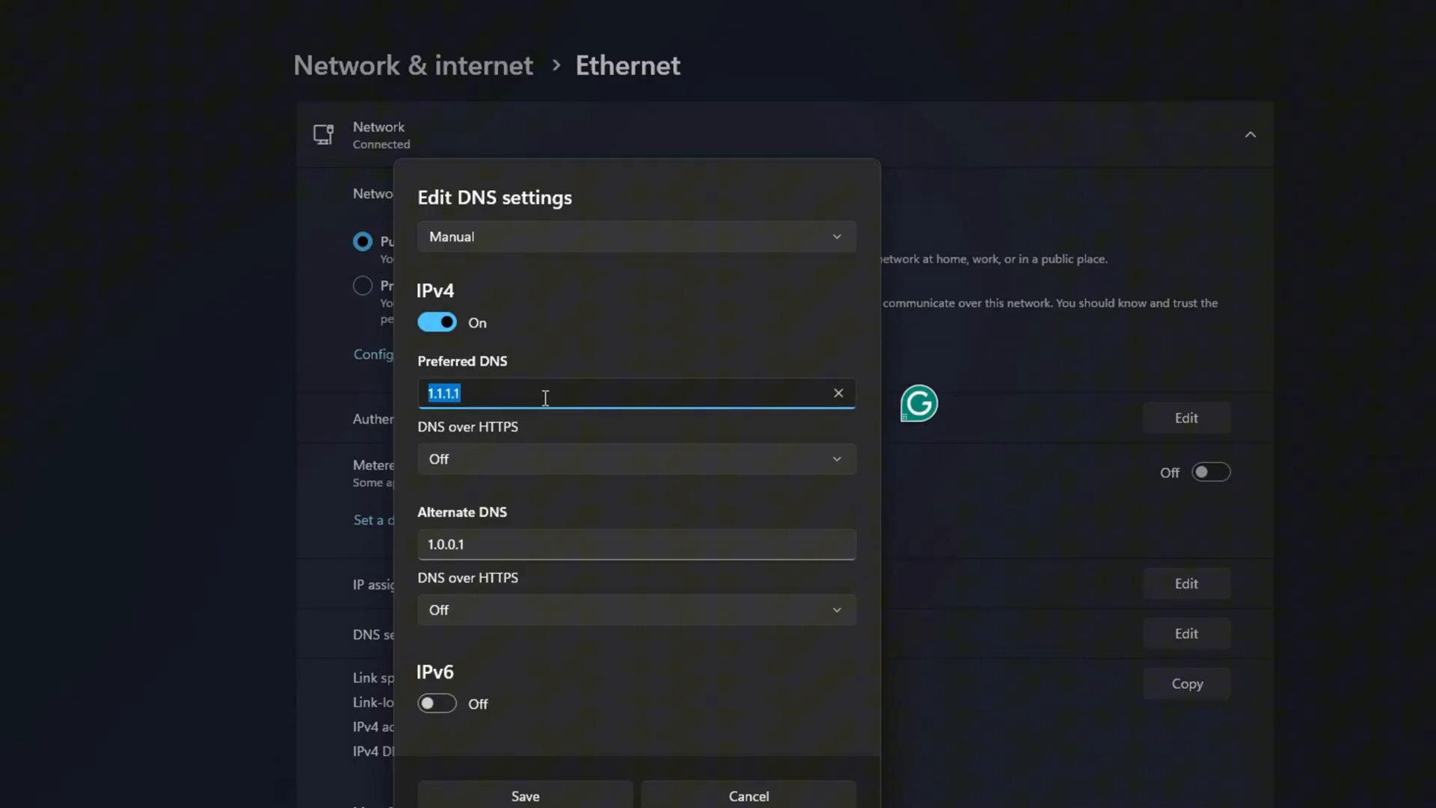
# Step: Change the DNS to 8.8.8.8 preferred and 8.8.4.4 alternate and save
pyautogui.write('8.8.')
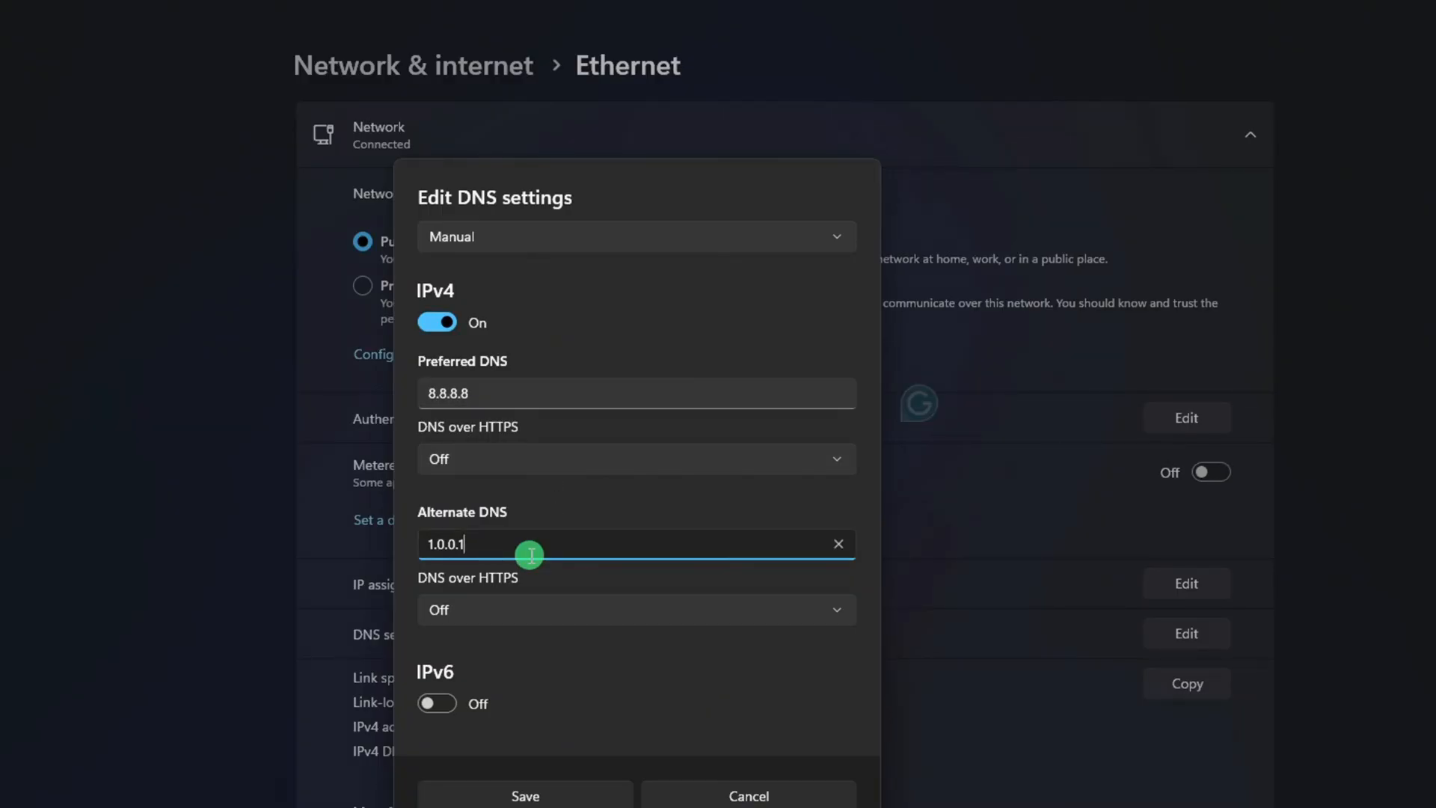
pyautogui.write('8.8.4.4')
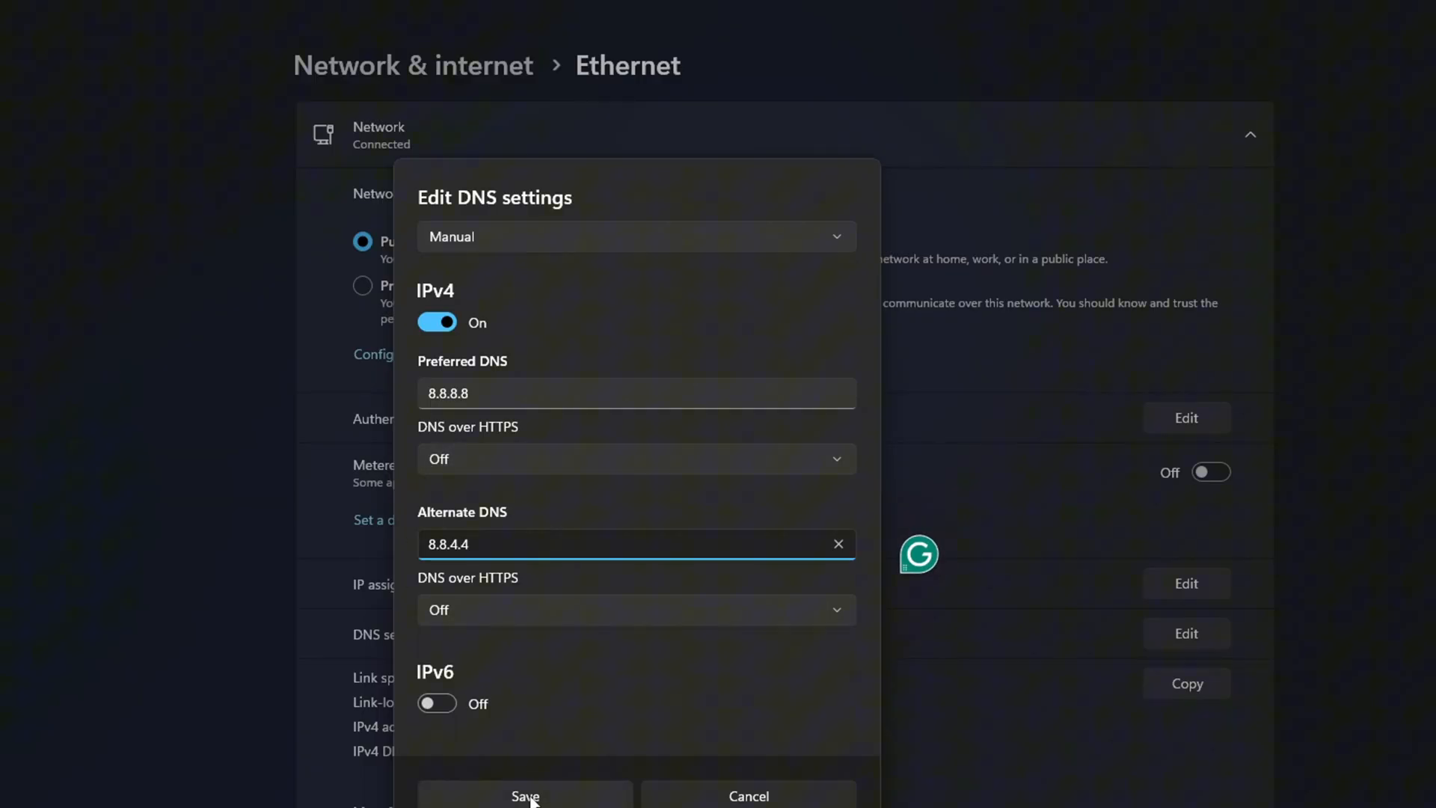
pyautogui.click(525, 794)
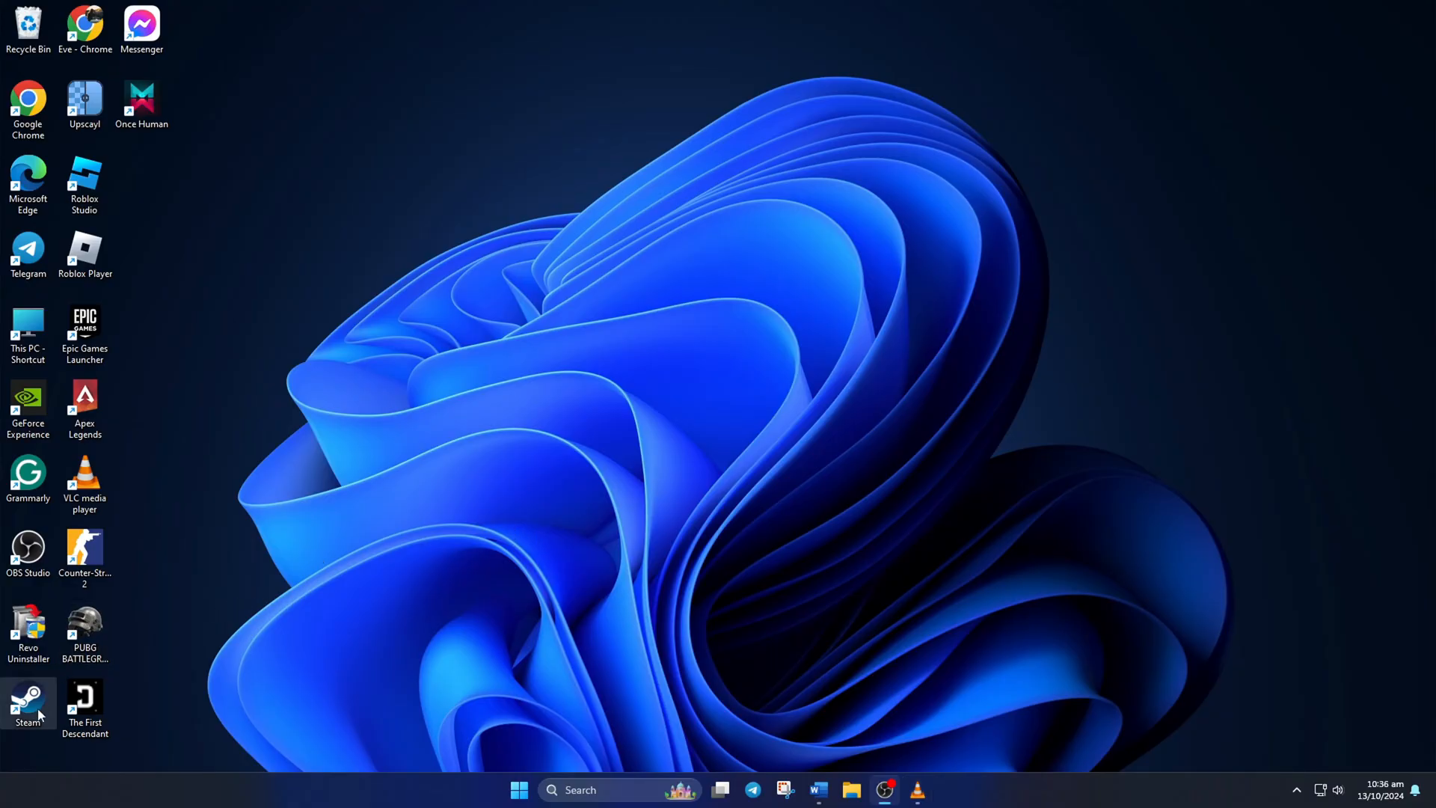
# Step: Launch Steam and open Properties for PUBG: BATTLEGROUNDS from the Library
pyautogui.doubleClick(27, 700)
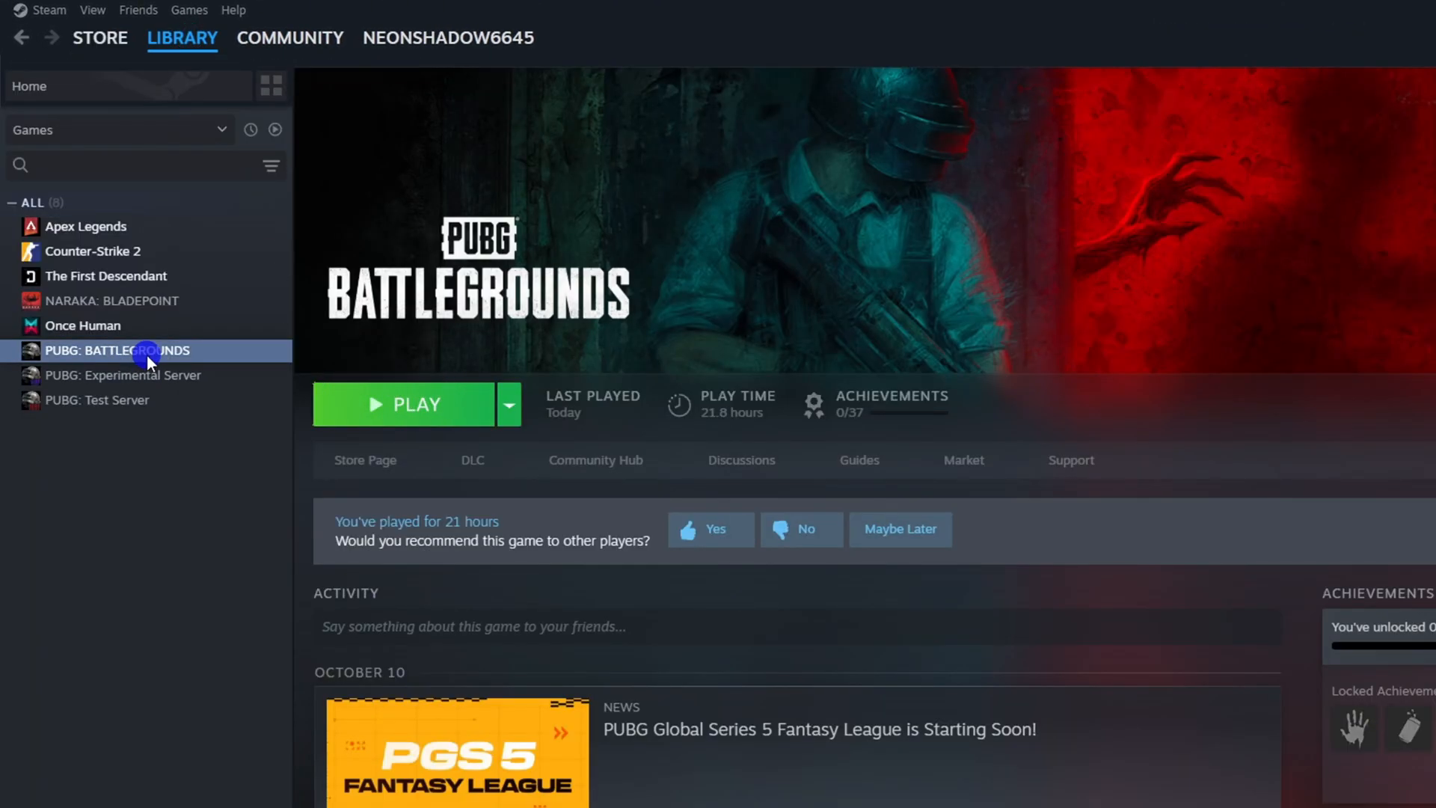
pyautogui.rightClick(117, 350)
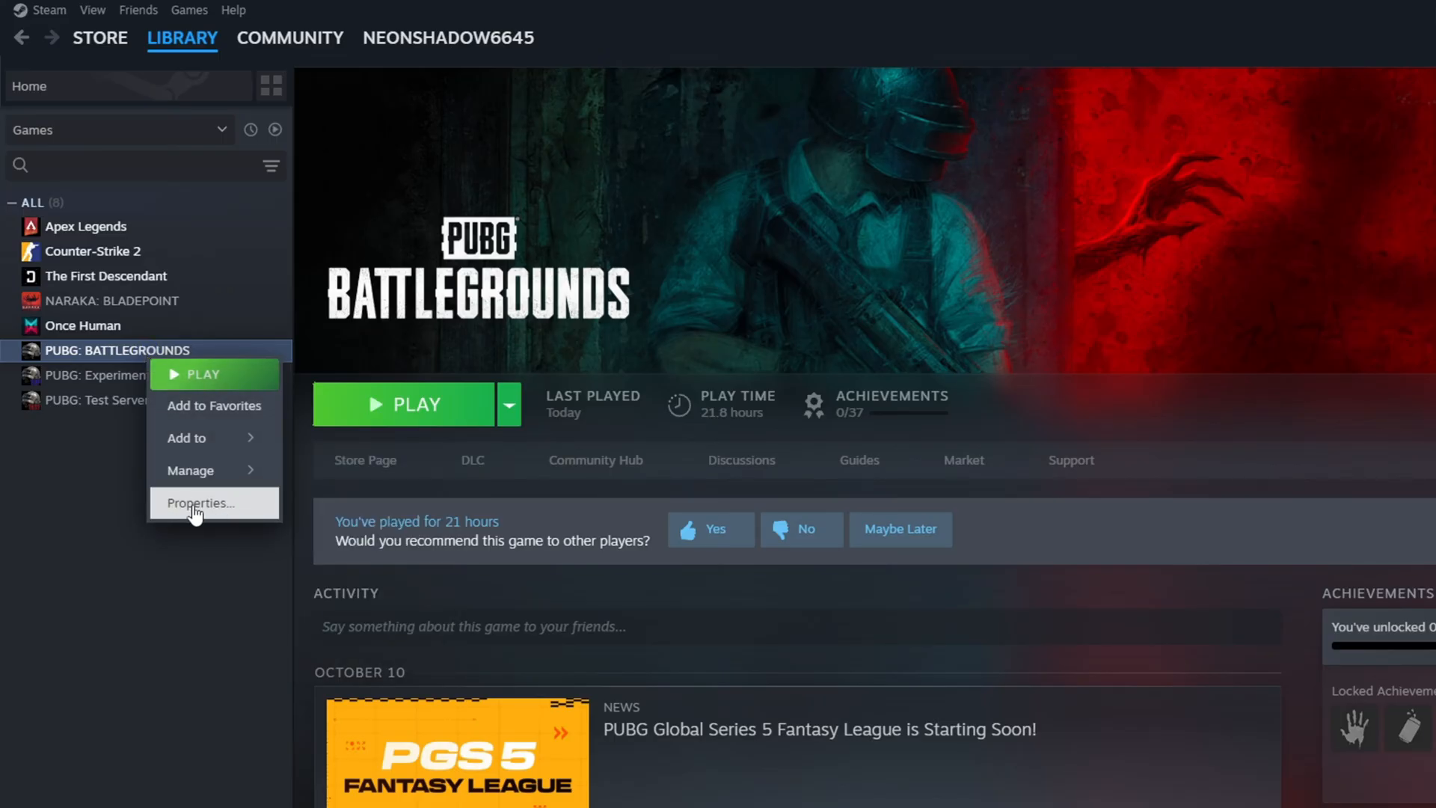
pyautogui.click(199, 502)
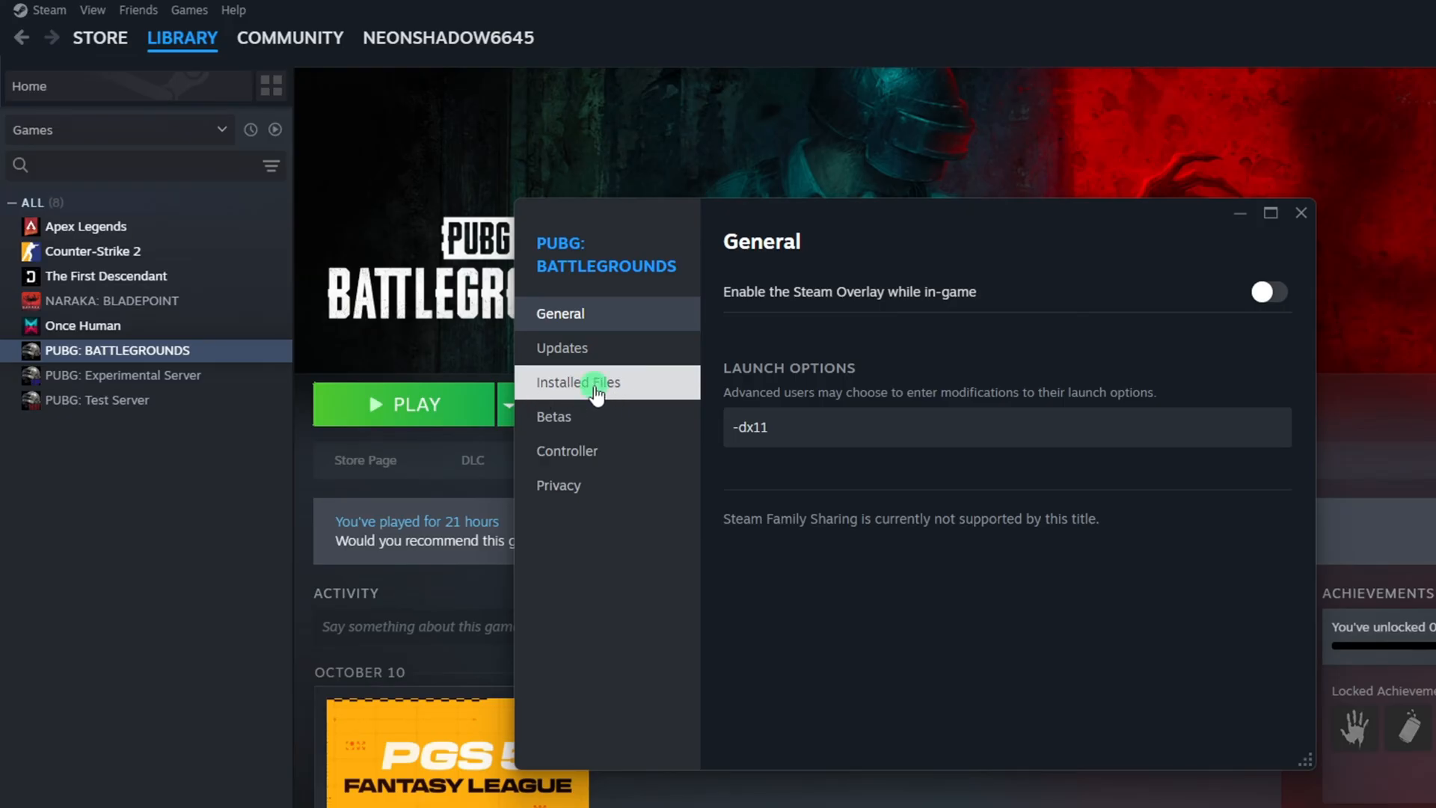
# Step: From Installed Files, start Verify integrity of game files for PUBG
pyautogui.click(577, 382)
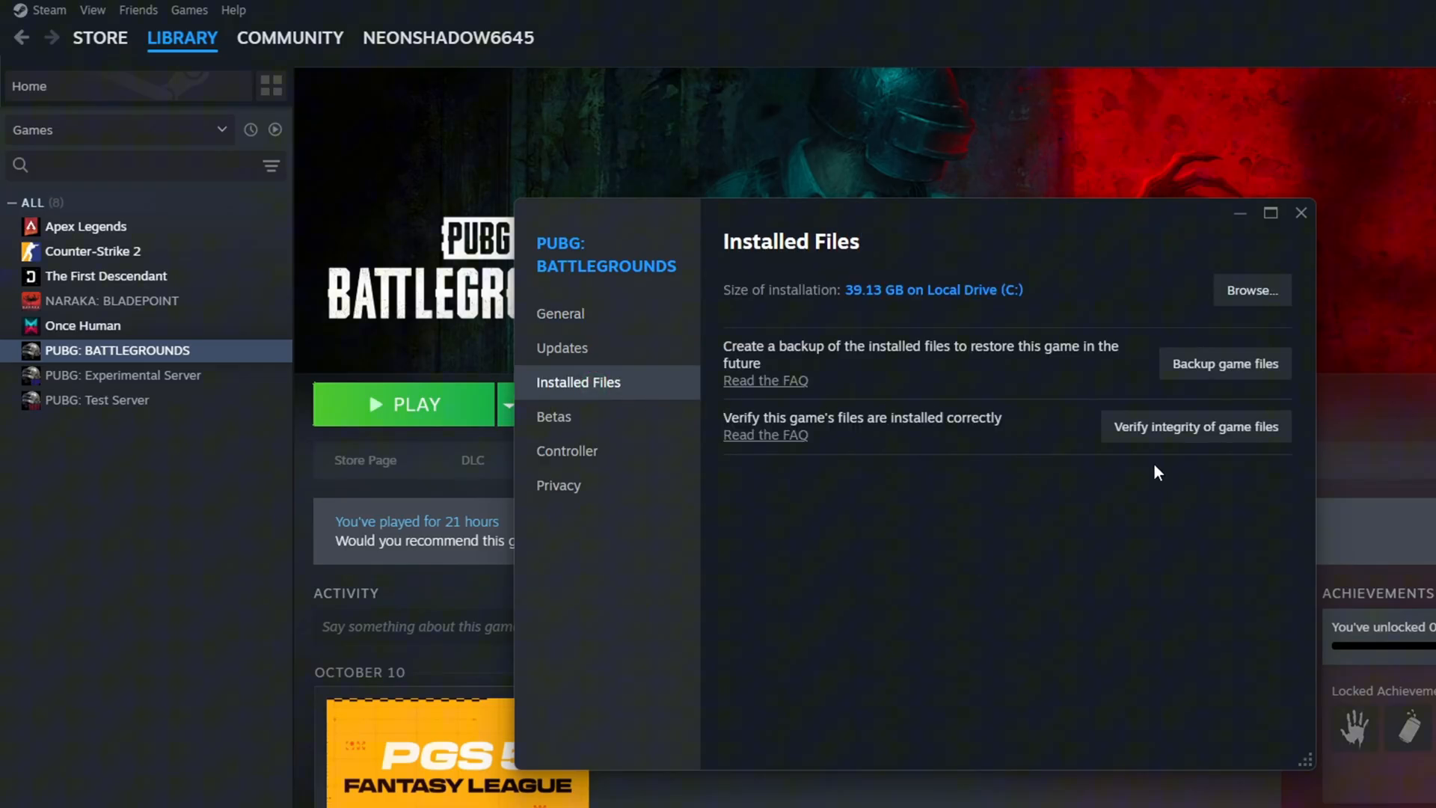
pyautogui.click(1194, 427)
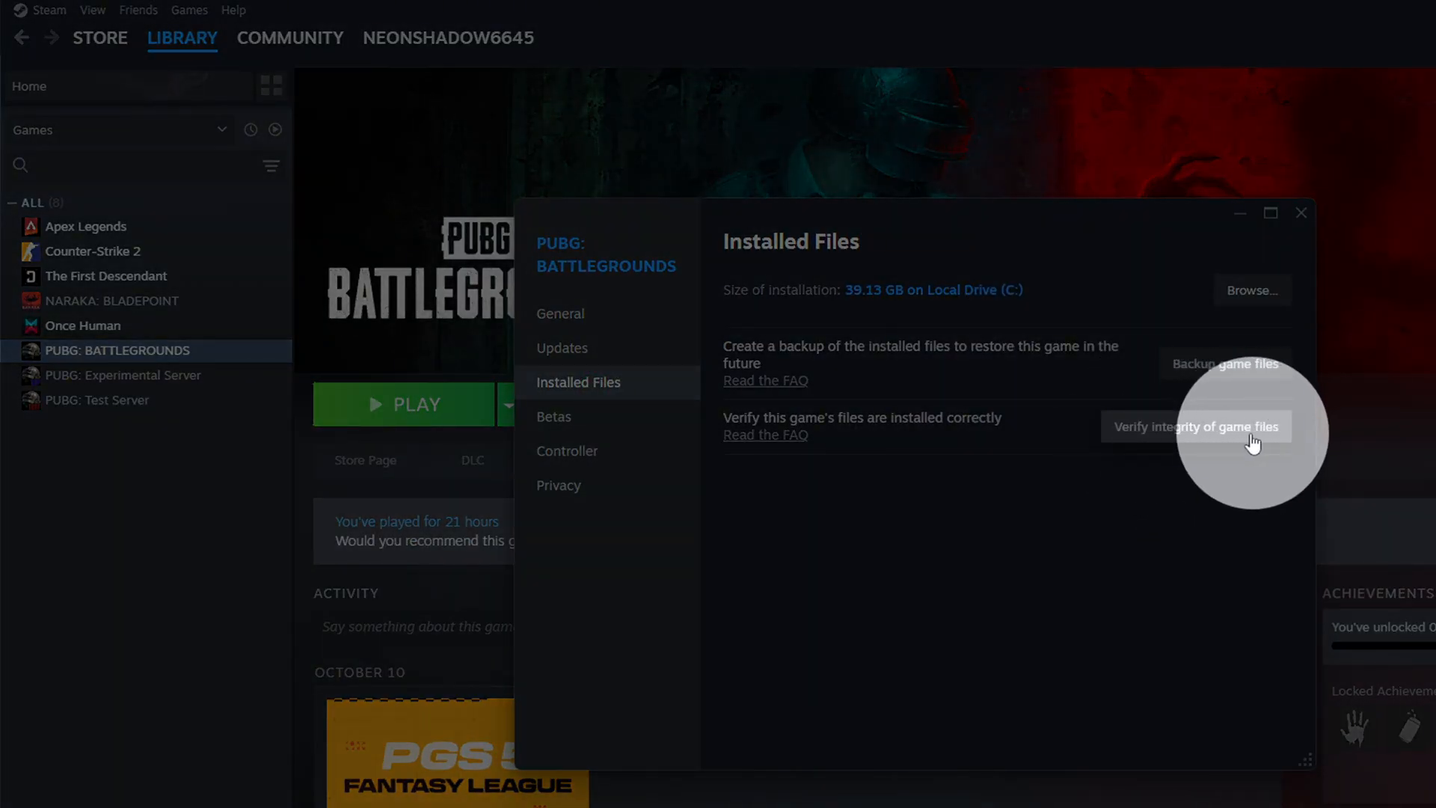
pyautogui.click(1197, 426)
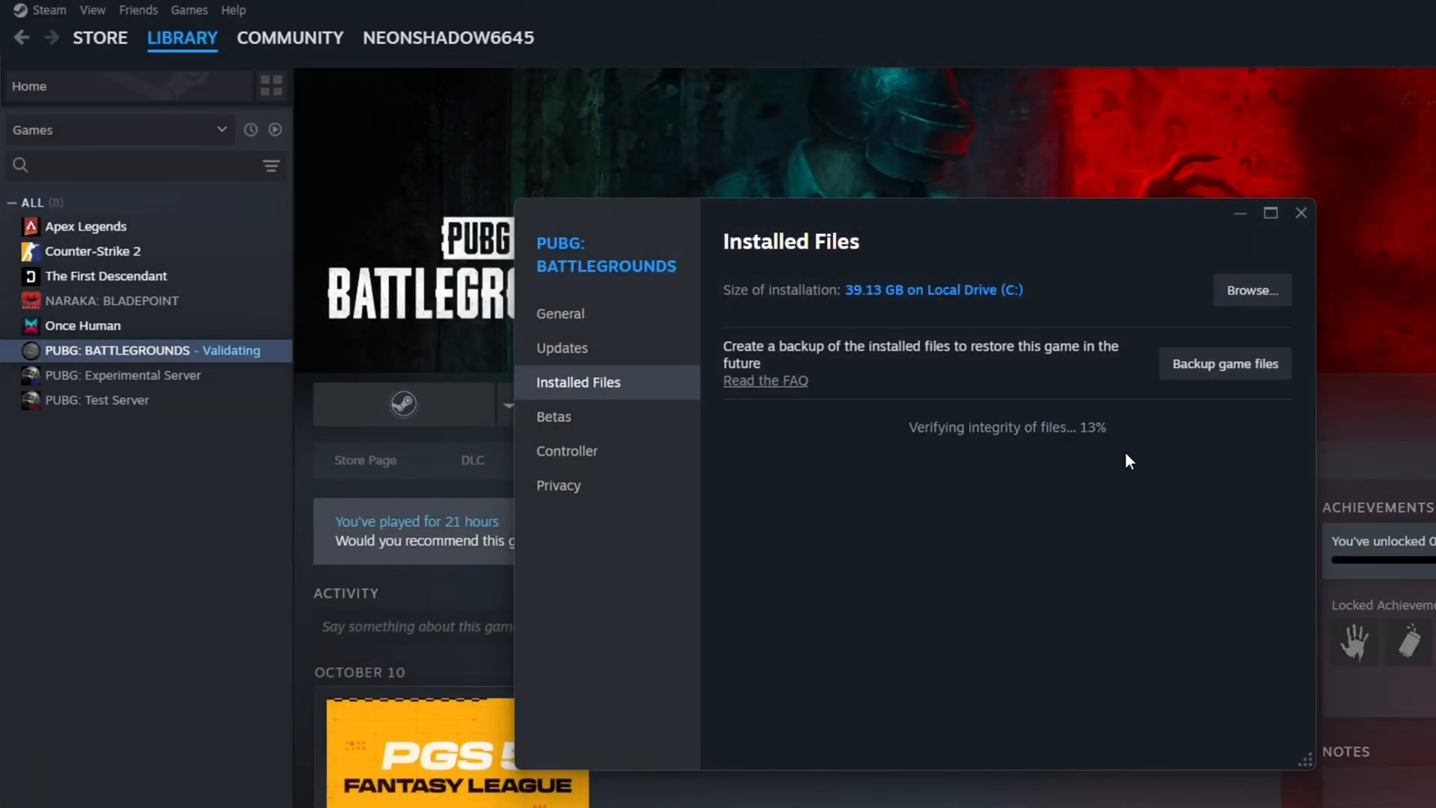